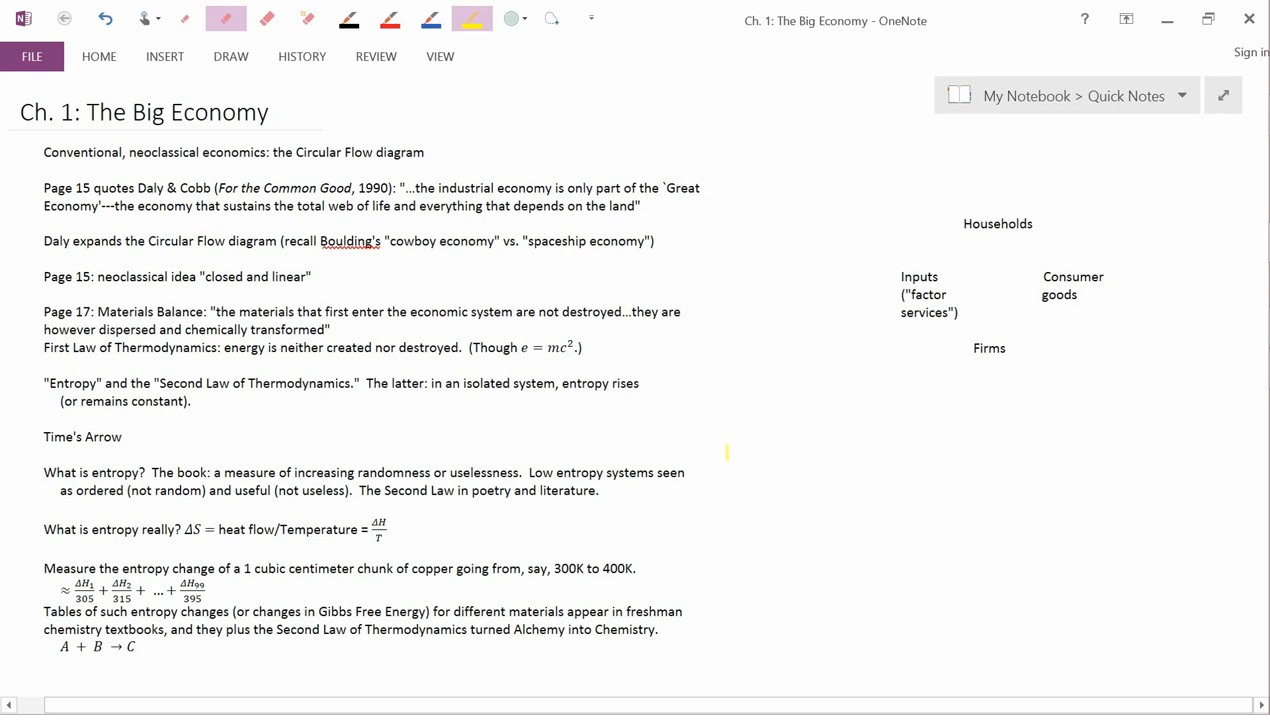
# Highlight the 'Conventional, neoclassical economics: the Circular Flow diagram' line in yellow
pyautogui.moveTo(44, 152); pyautogui.dragTo(424, 152)
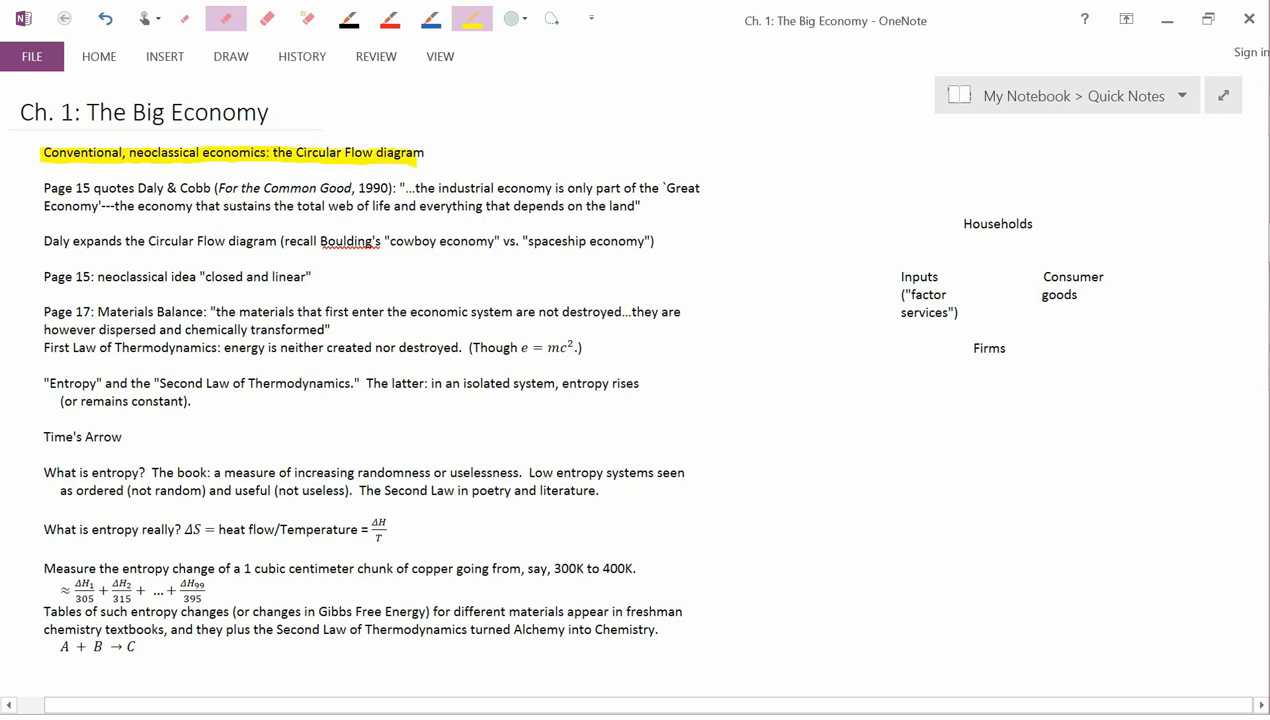
pyautogui.click(348, 18)
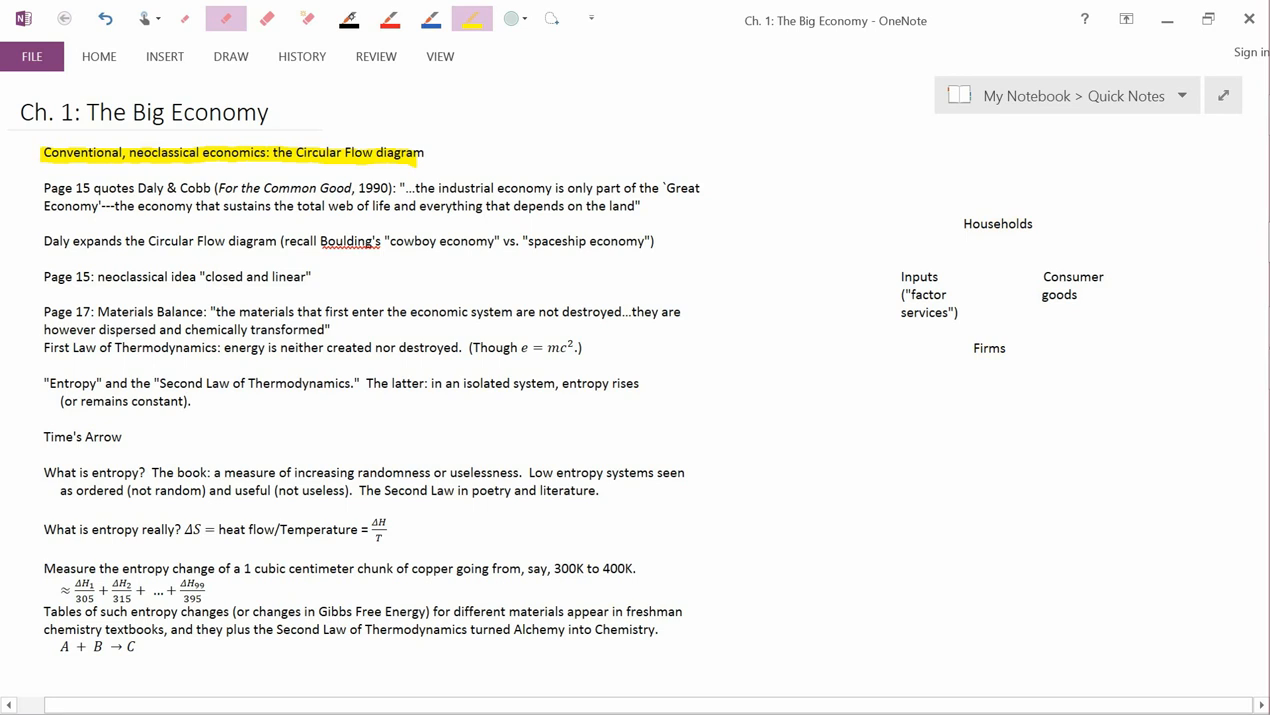
# Draw black arrows Households→Inputs→Firms and Firms→Consumer goods→Households, then blue $ money-flow arrows
pyautogui.click(348, 18)
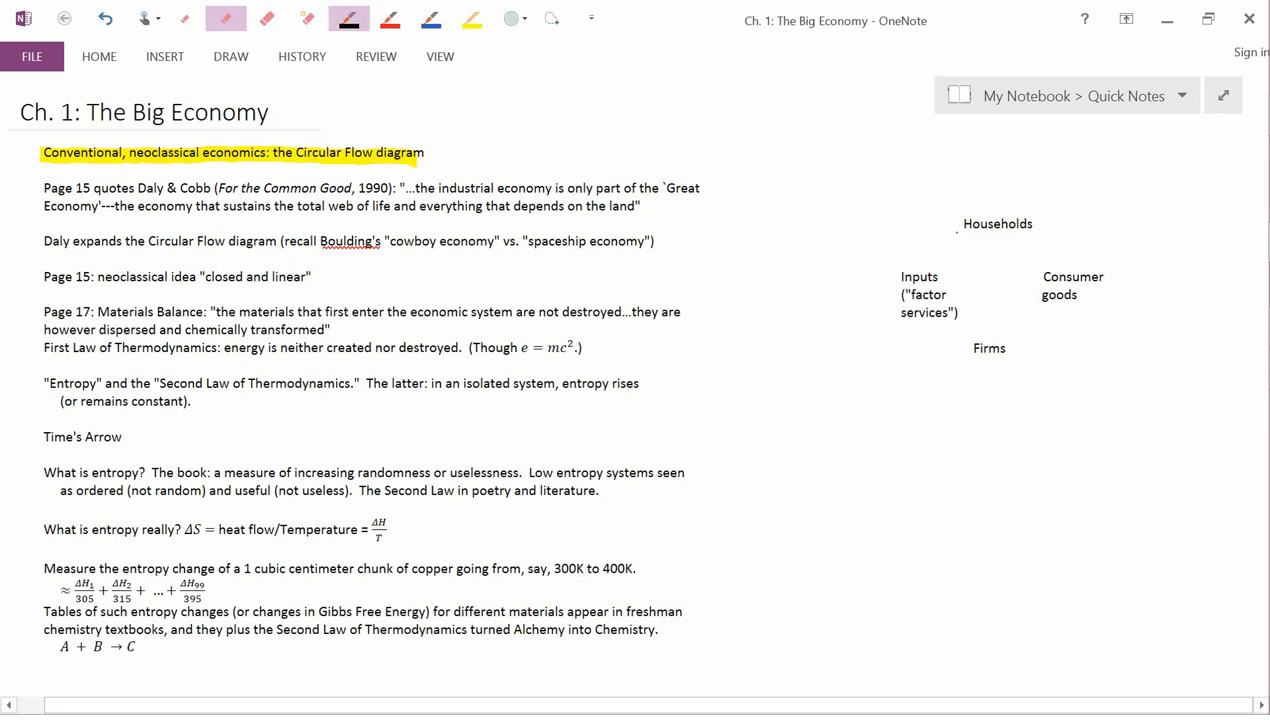
pyautogui.moveTo(956, 232); pyautogui.dragTo(908, 268)
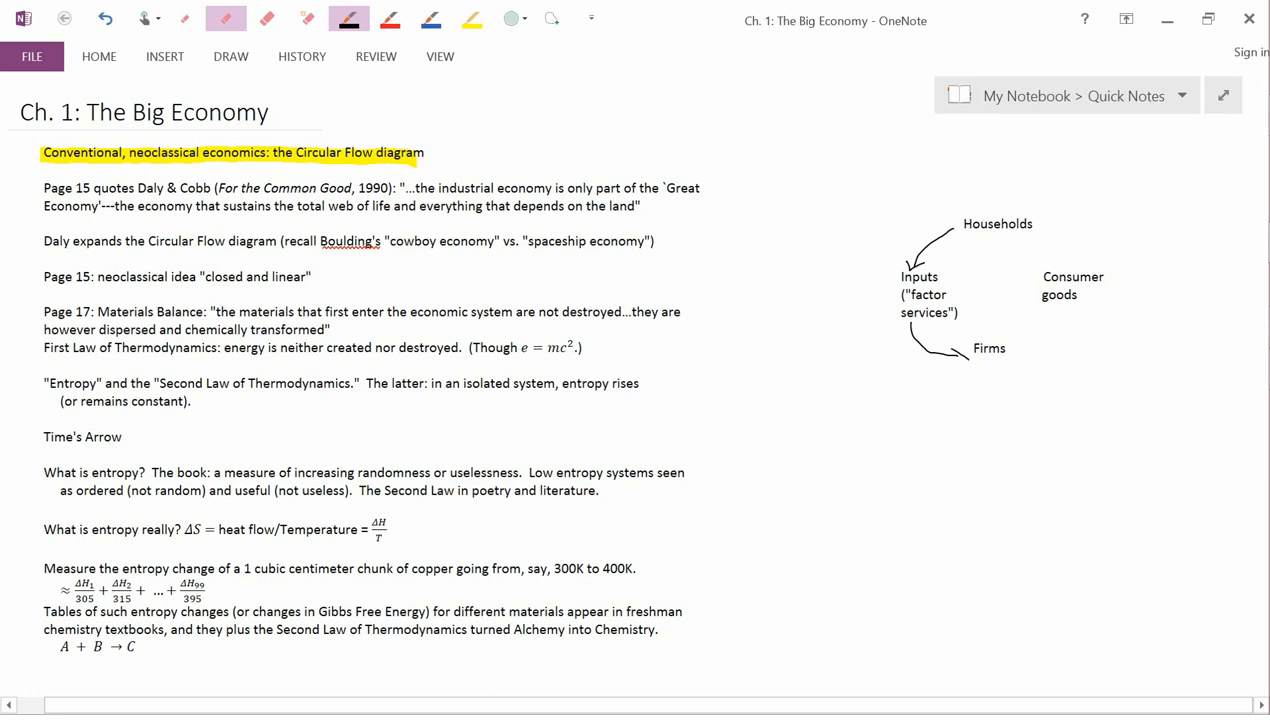
pyautogui.moveTo(910, 372); pyautogui.dragTo(962, 356)
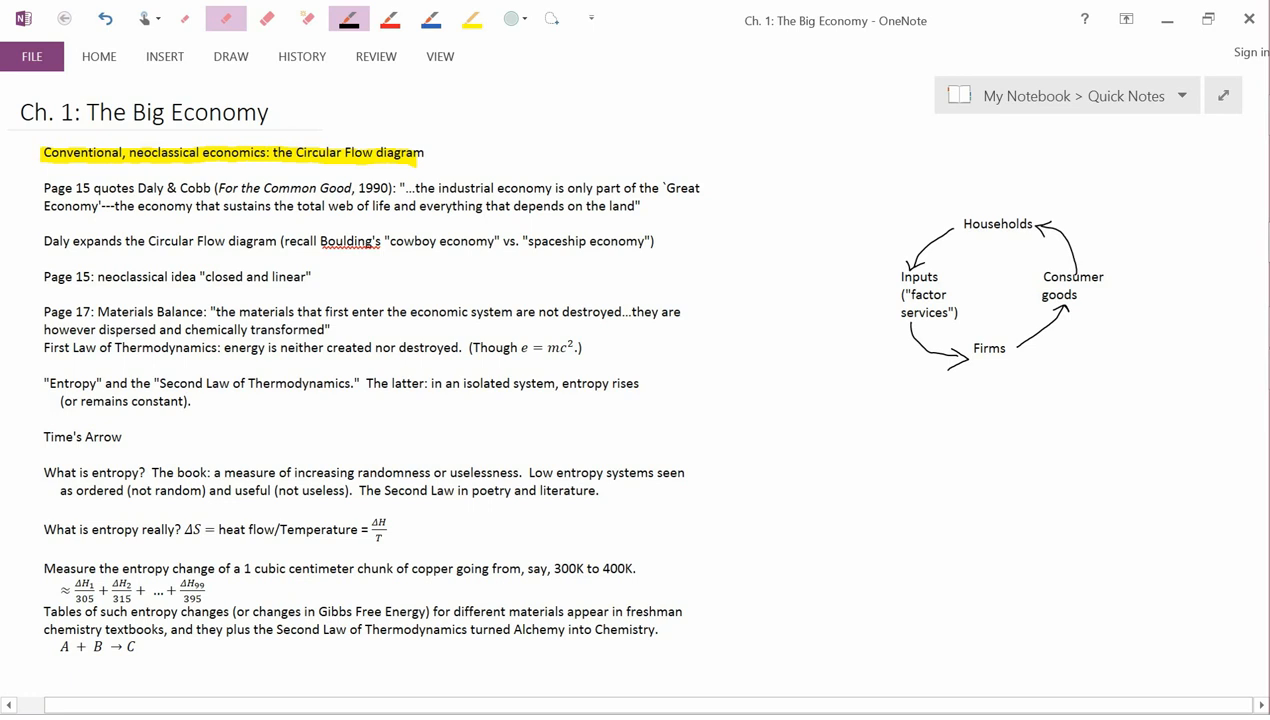
pyautogui.click(430, 18)
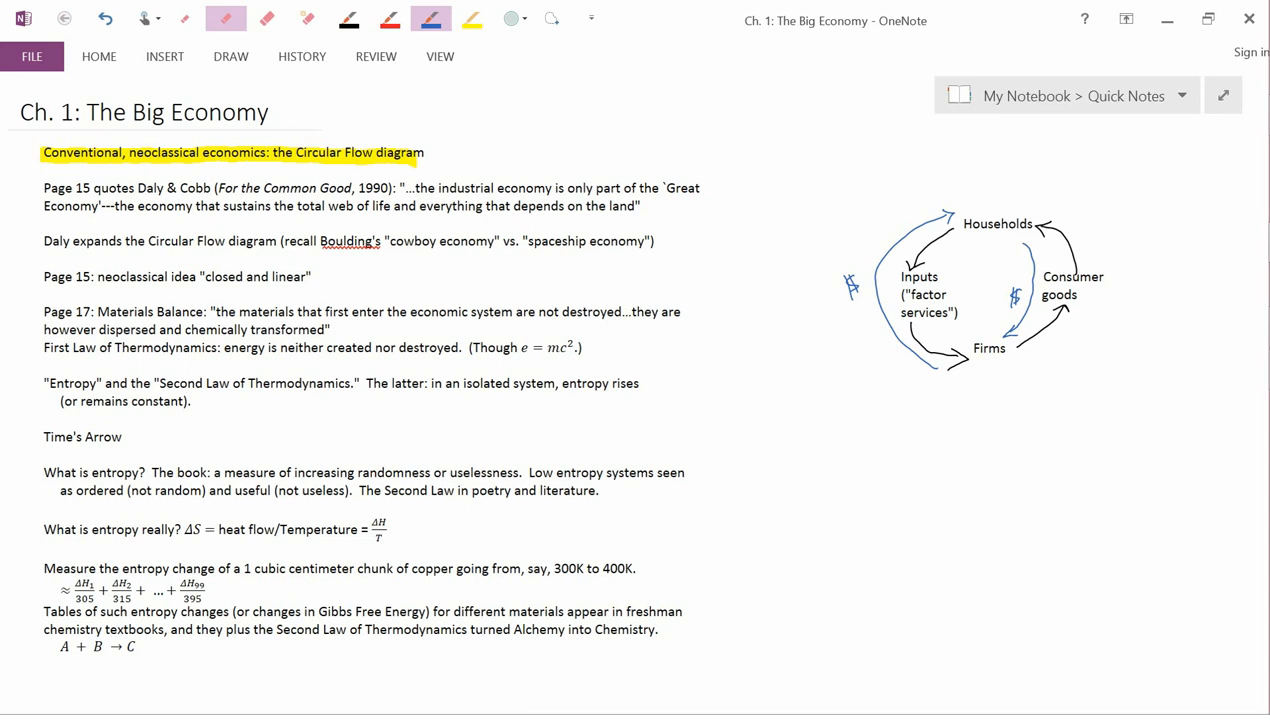
# Remove the yellow highlight from the Circular Flow heading and reselect the highlighter
pyautogui.click(348, 18)
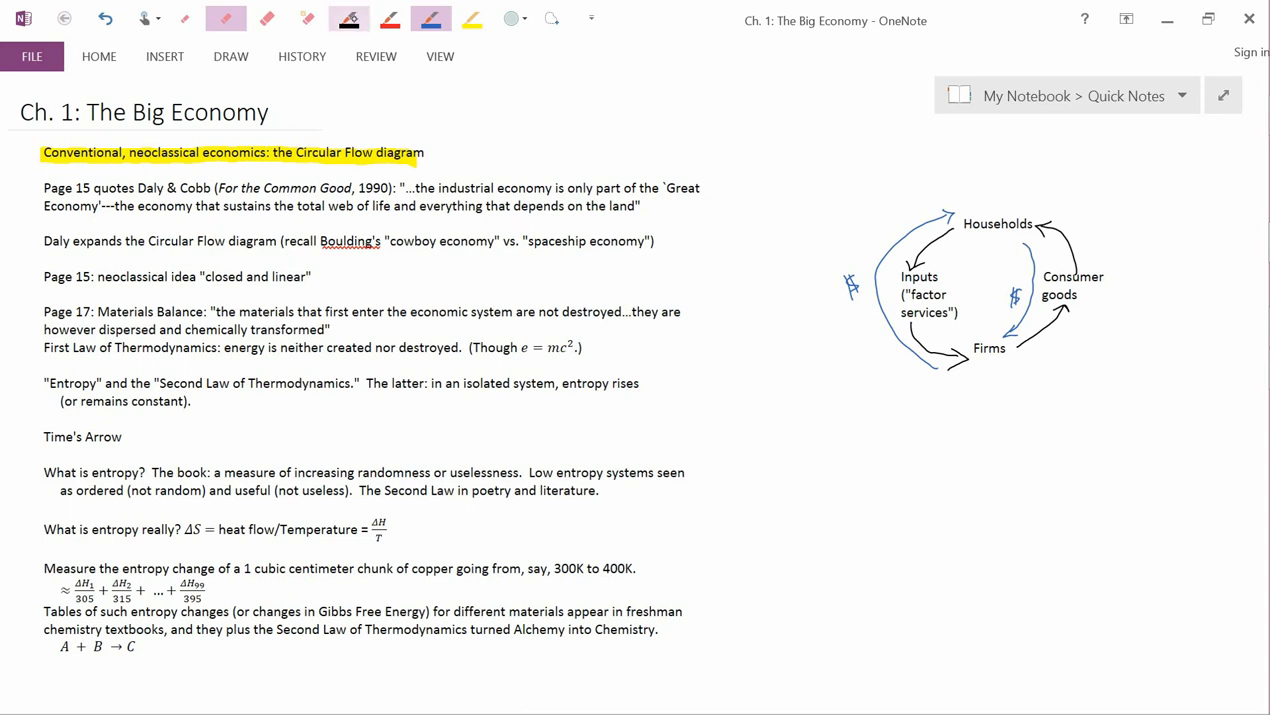
pyautogui.click(348, 18)
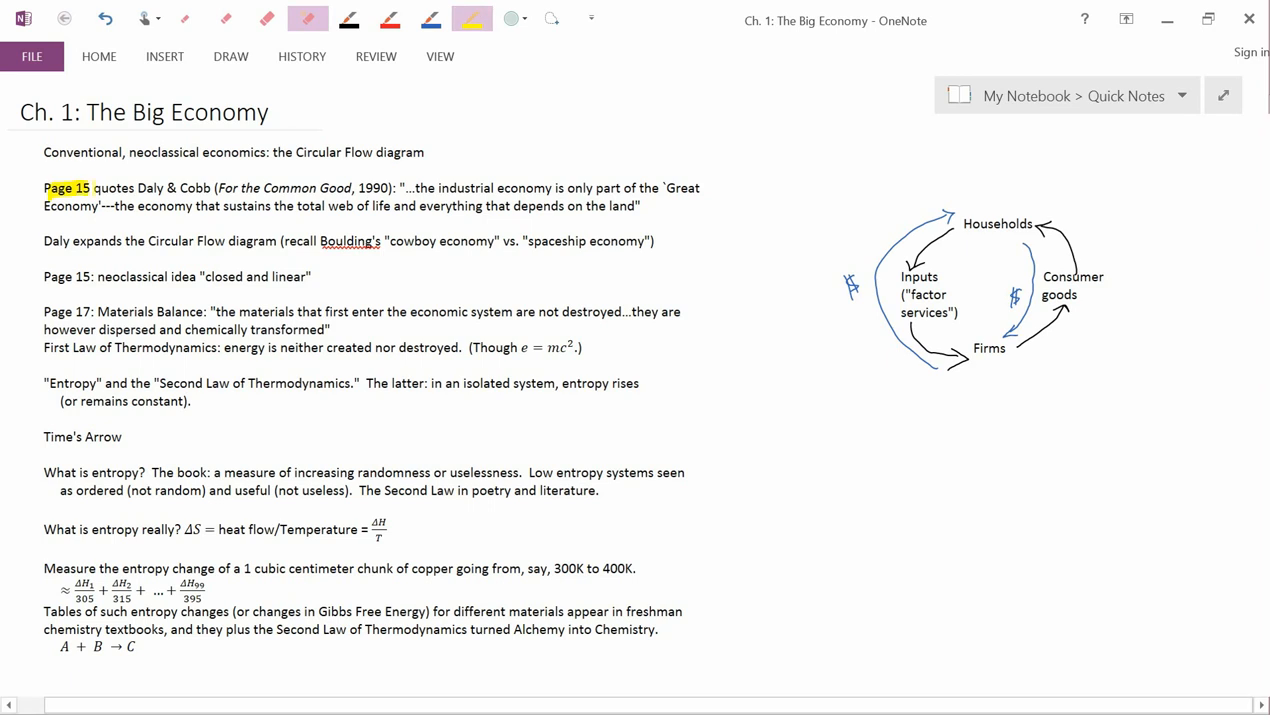
# Undo the trial highlights on the Page 15 line and draw a black box around the diagram
pyautogui.moveTo(90, 188); pyautogui.dragTo(200, 188)
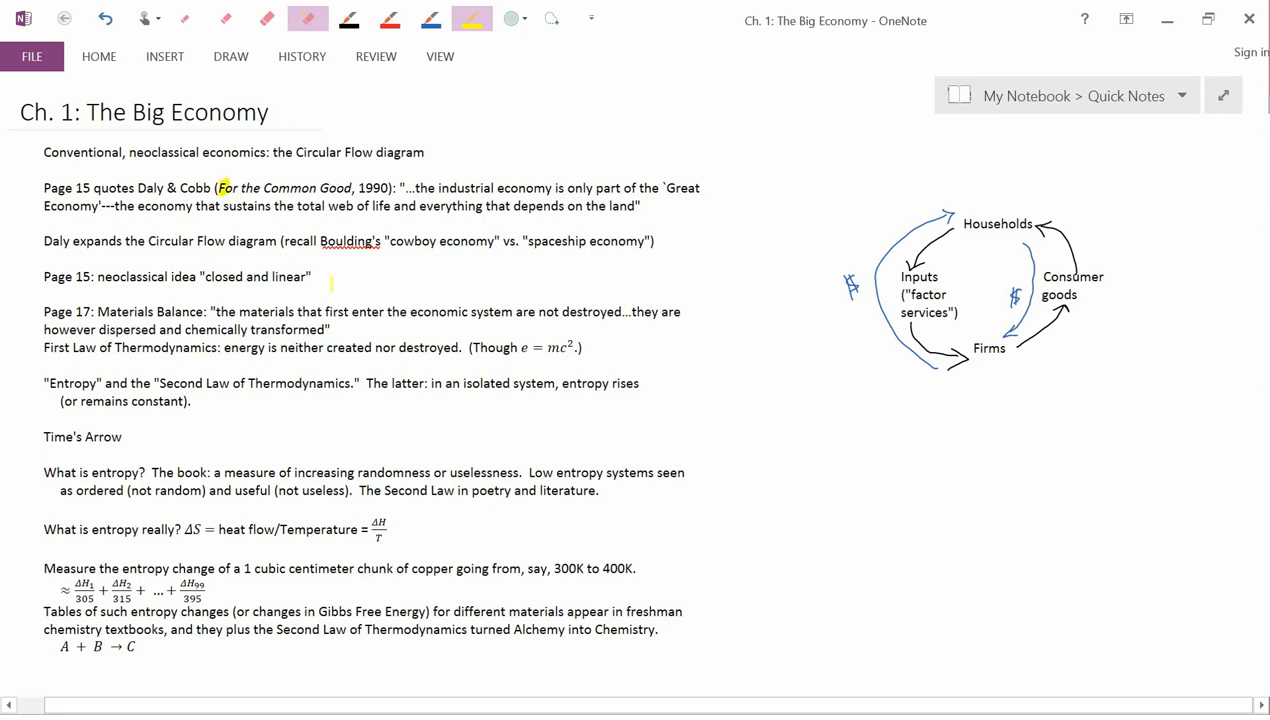
pyautogui.moveTo(218, 192); pyautogui.dragTo(374, 192)
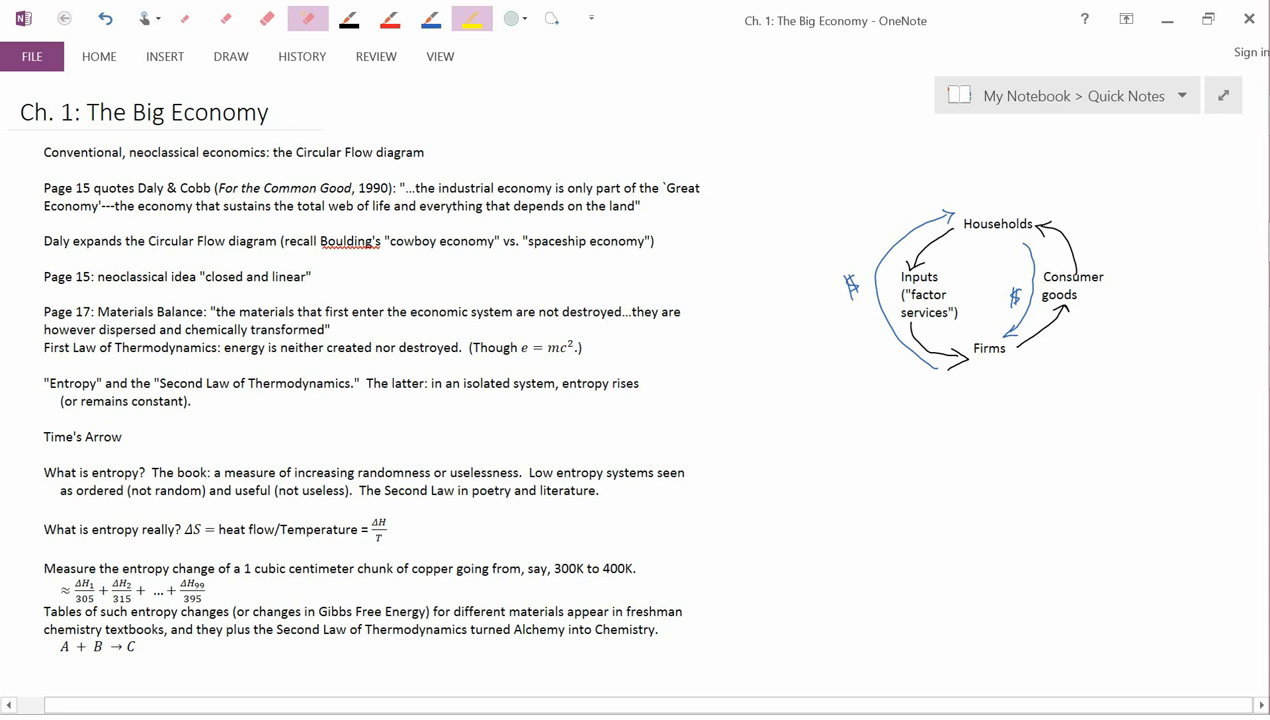
pyautogui.click(348, 18)
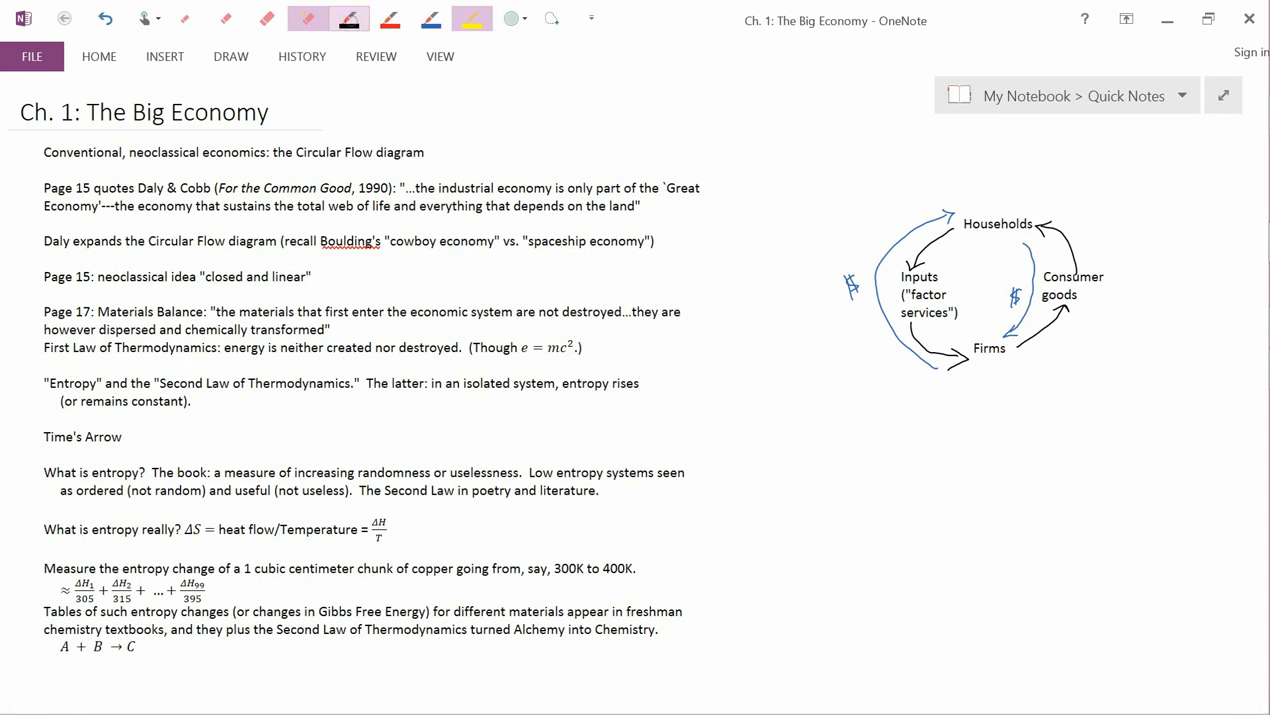
pyautogui.click(328, 18)
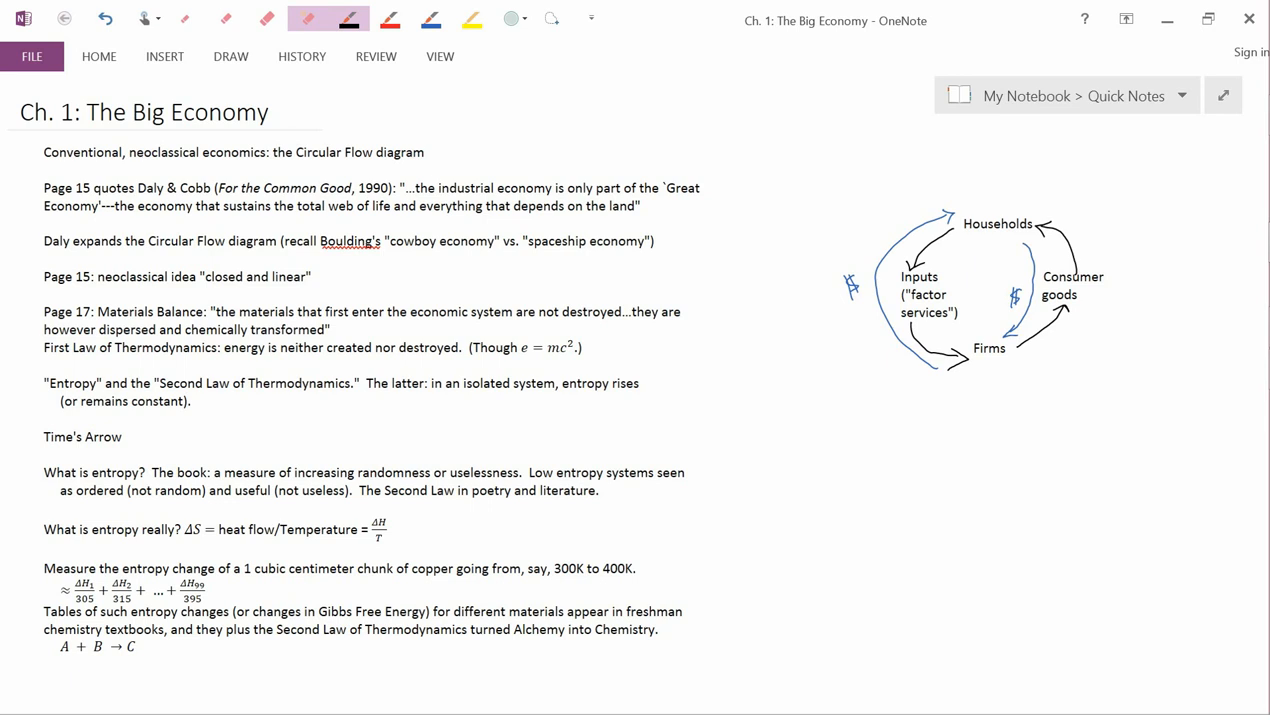
pyautogui.moveTo(824, 196); pyautogui.dragTo(1072, 376)
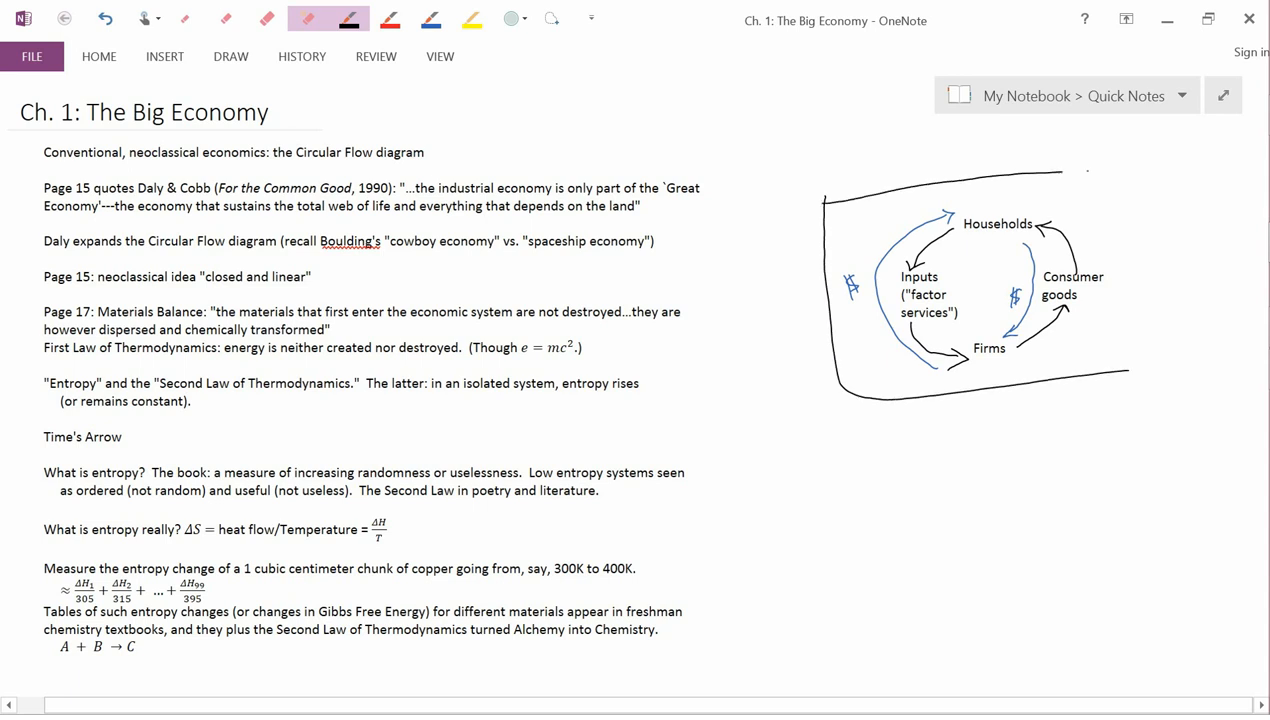
# Finish the rectangle and handwrite 'Ecosystem' along its top-left edge
pyautogui.moveTo(1064, 174); pyautogui.dragTo(1150, 370)
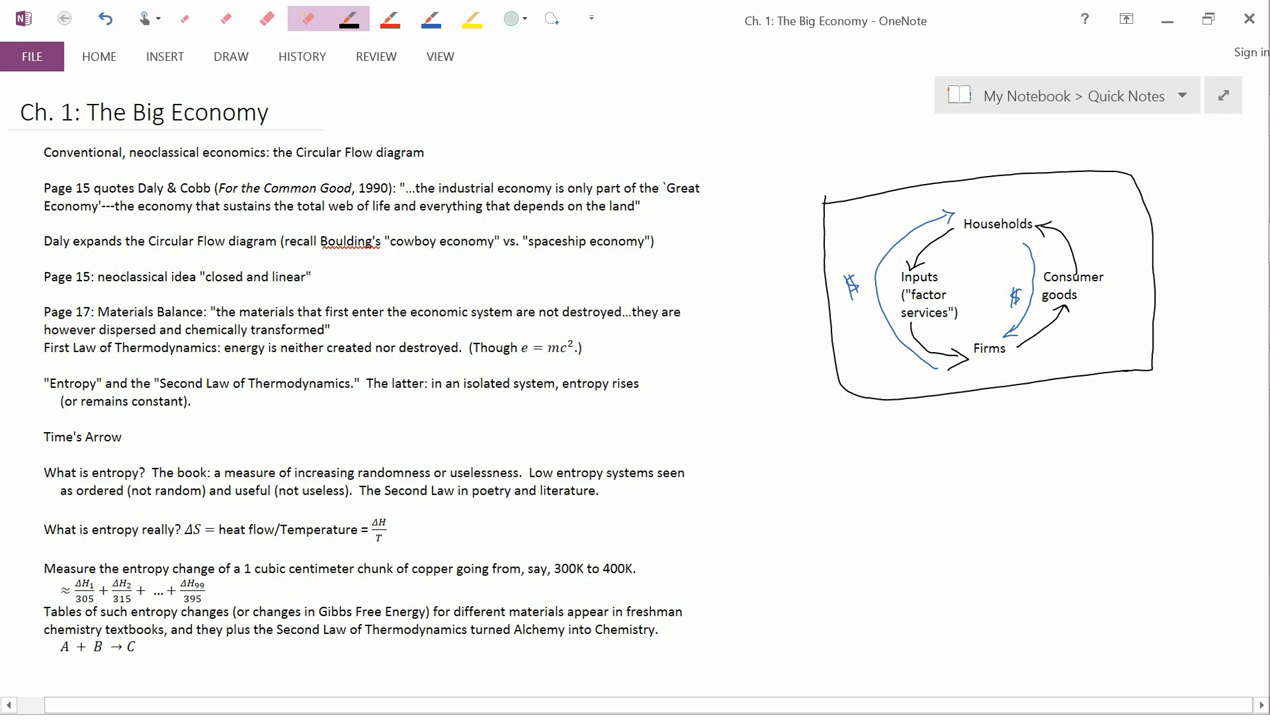
pyautogui.moveTo(856, 180); pyautogui.dragTo(884, 190)
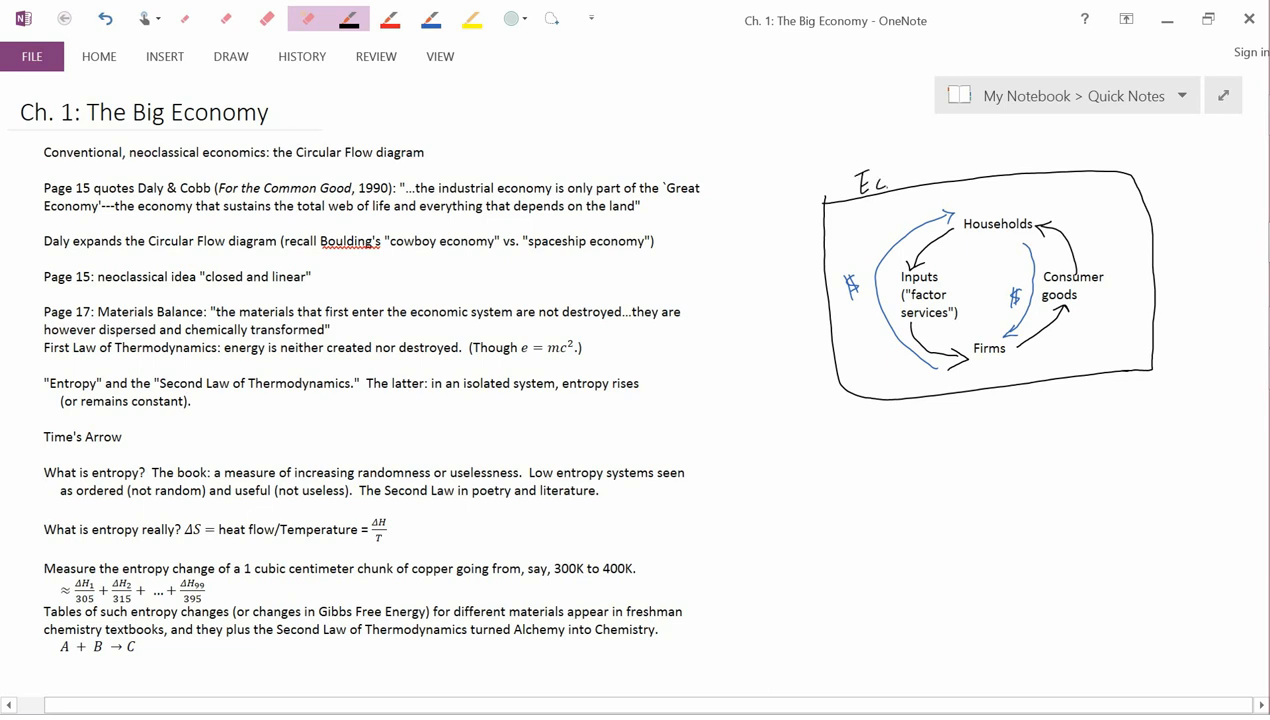
pyautogui.moveTo(890, 184); pyautogui.dragTo(930, 184)
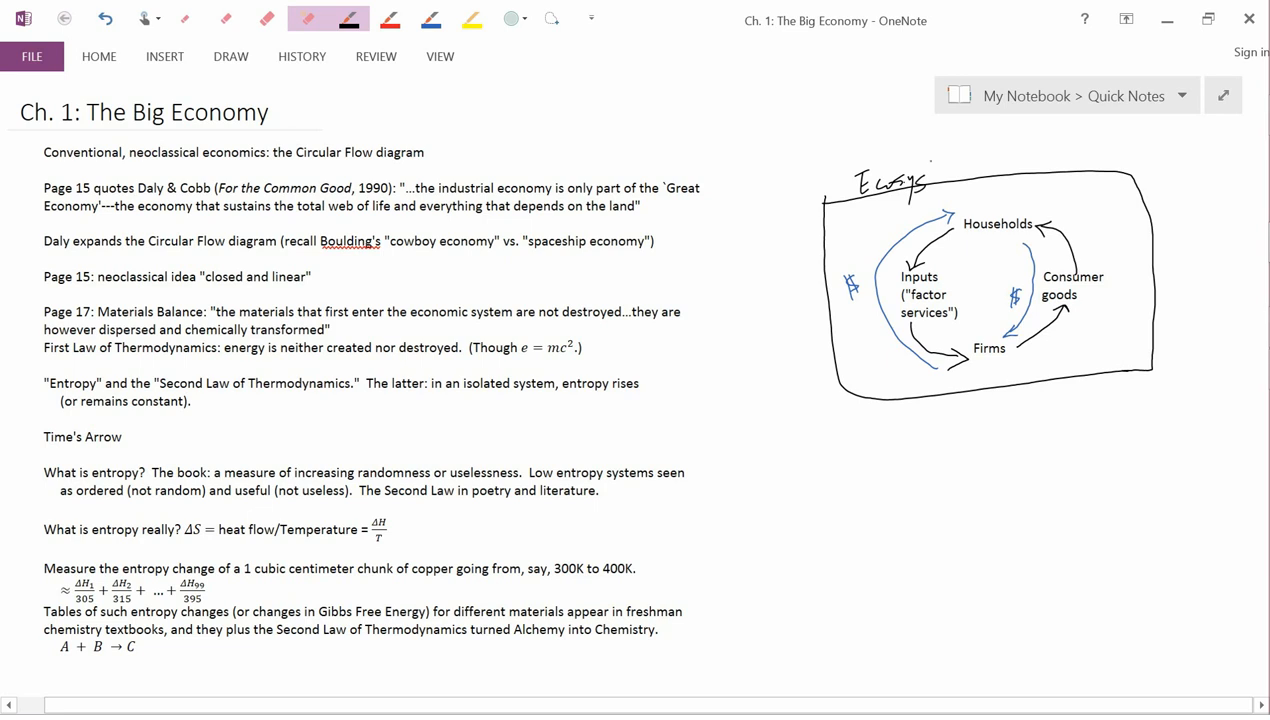
pyautogui.moveTo(924, 176); pyautogui.dragTo(964, 172)
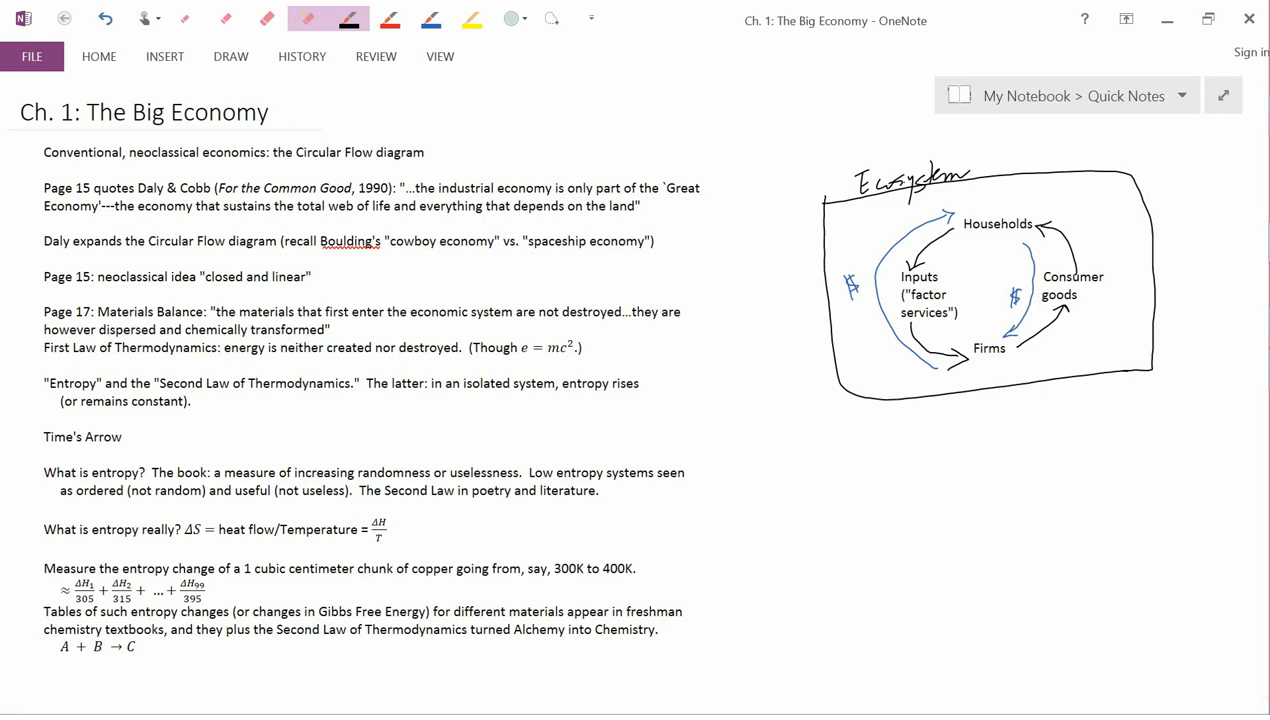
pyautogui.moveTo(856, 476); pyautogui.dragTo(890, 376)
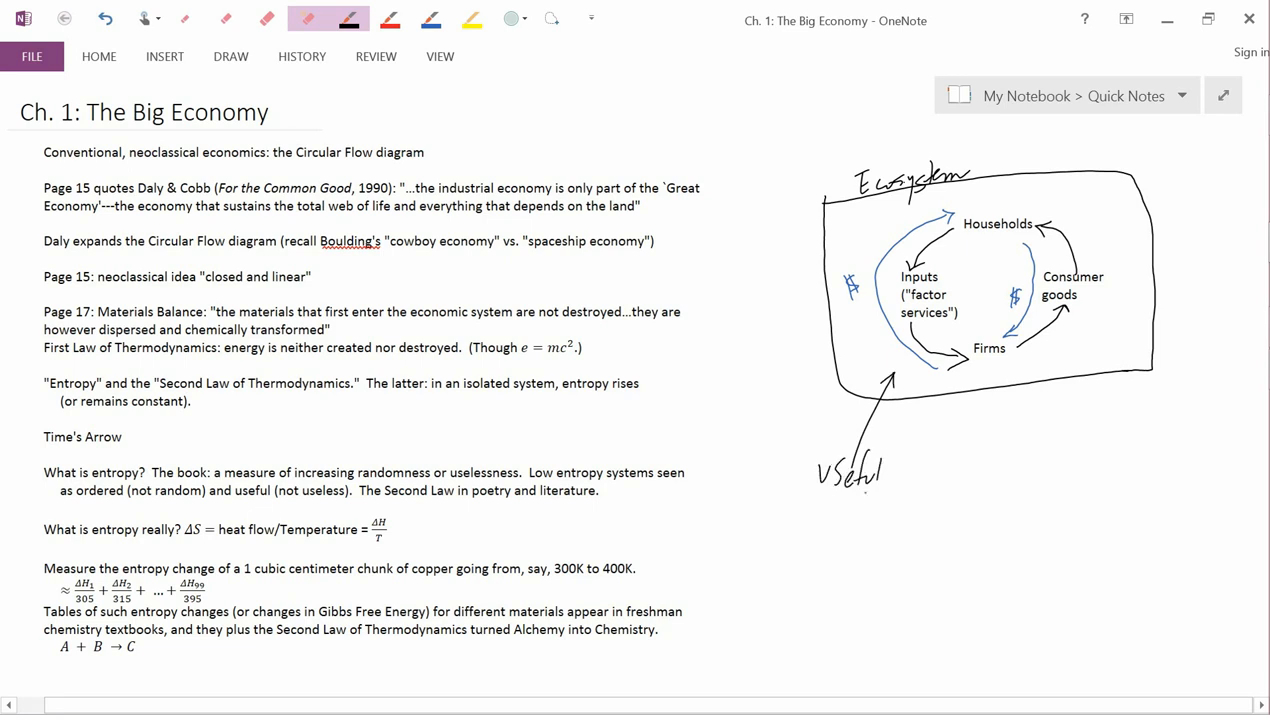
# Write 'materials' under 'Useful' and draw an outflow arrow from the ecosystem box for wastes
pyautogui.moveTo(824, 504); pyautogui.dragTo(880, 510)
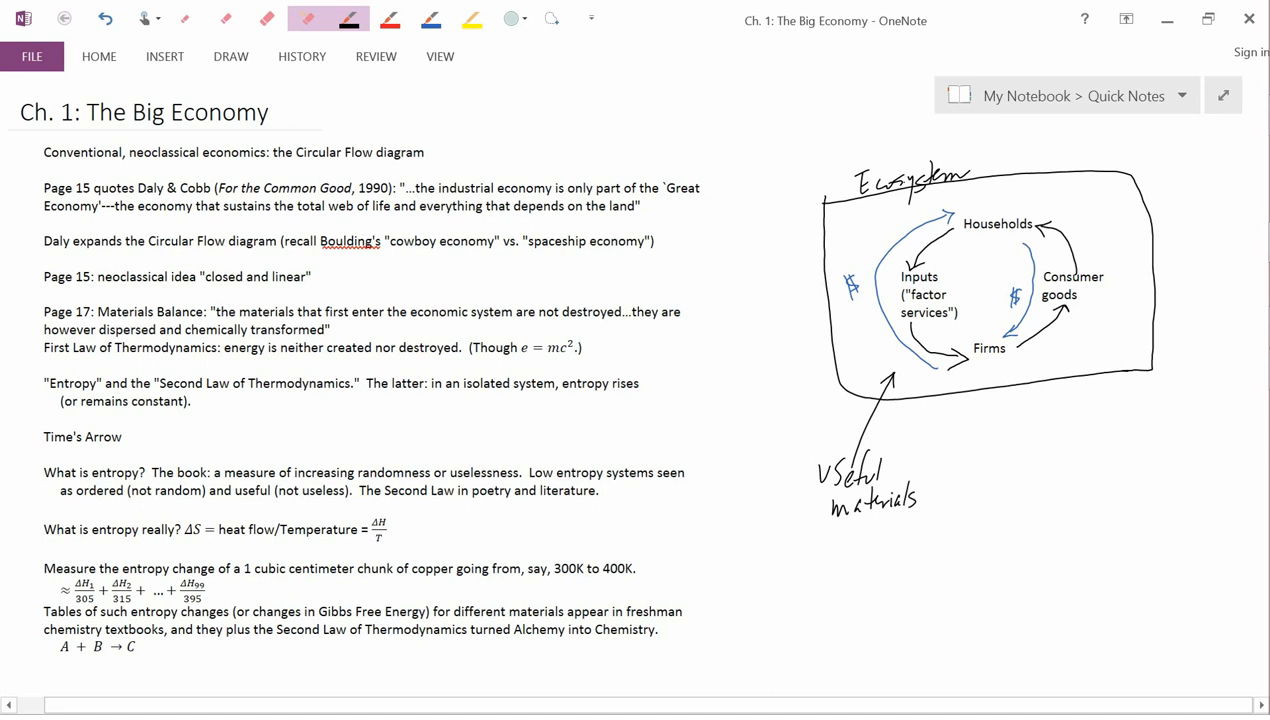
pyautogui.moveTo(1082, 338); pyautogui.dragTo(1110, 420)
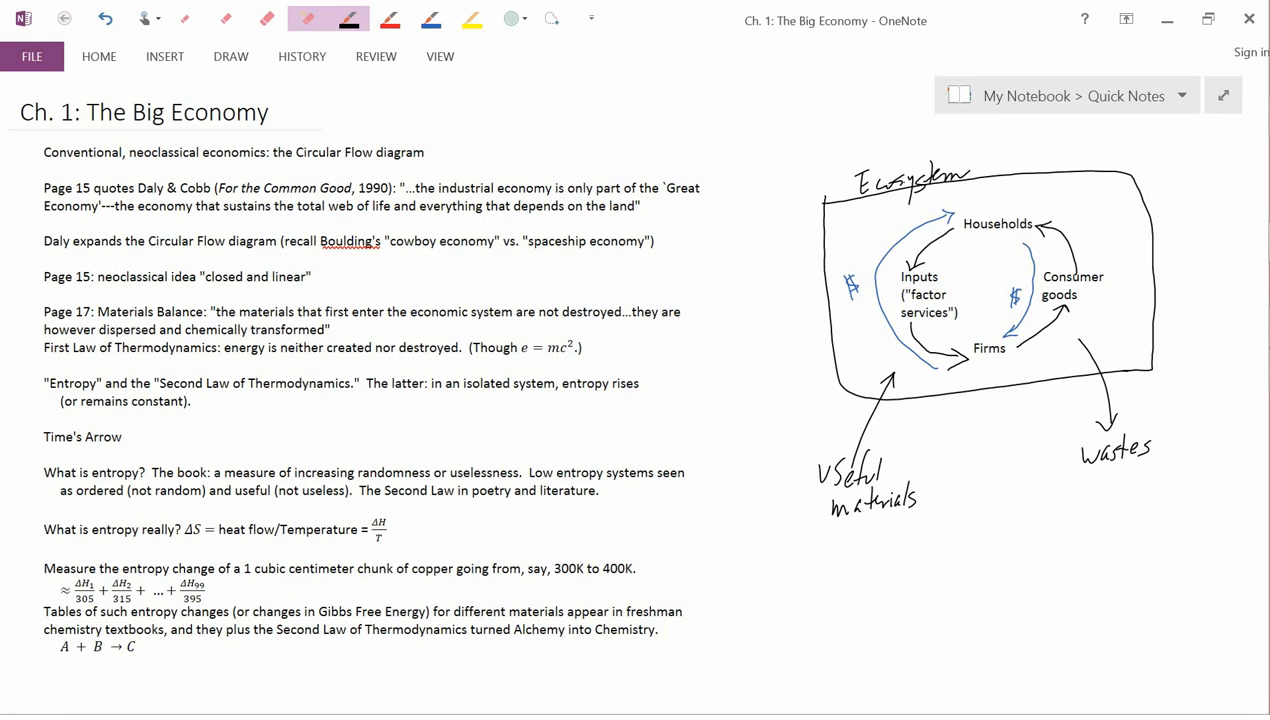
pyautogui.click(470, 18)
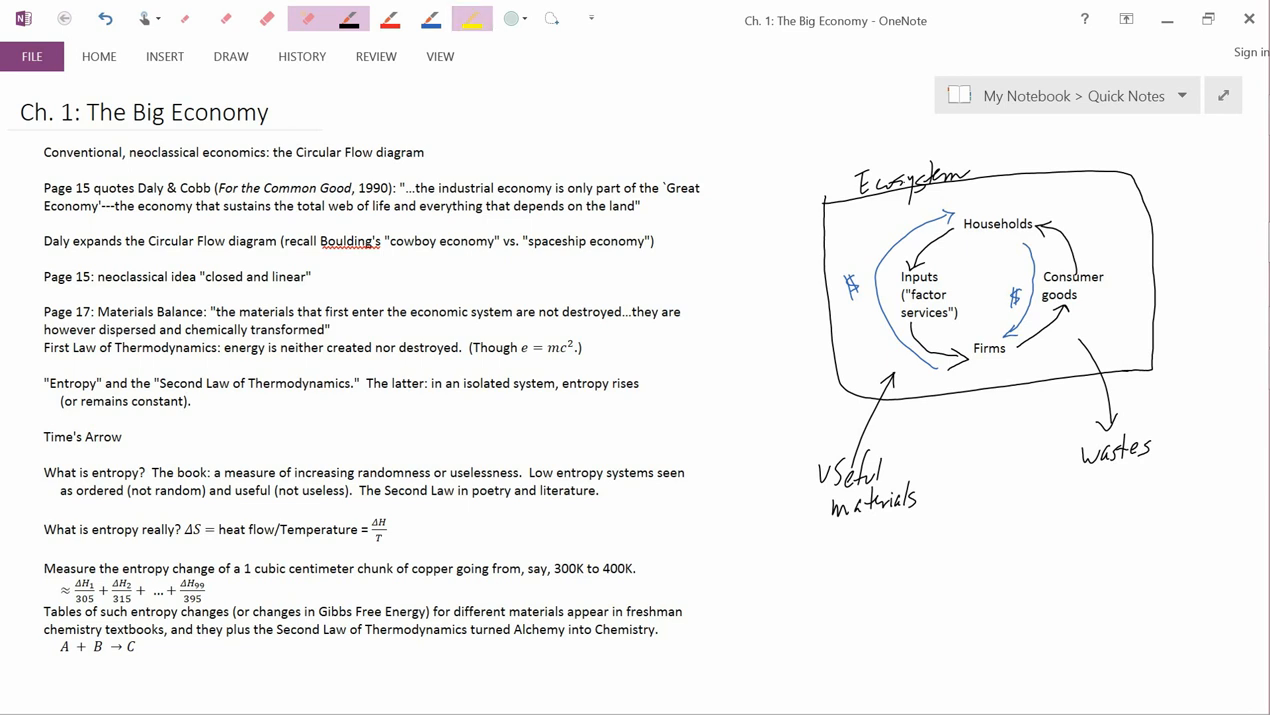
pyautogui.moveTo(320, 242); pyautogui.dragTo(604, 242)
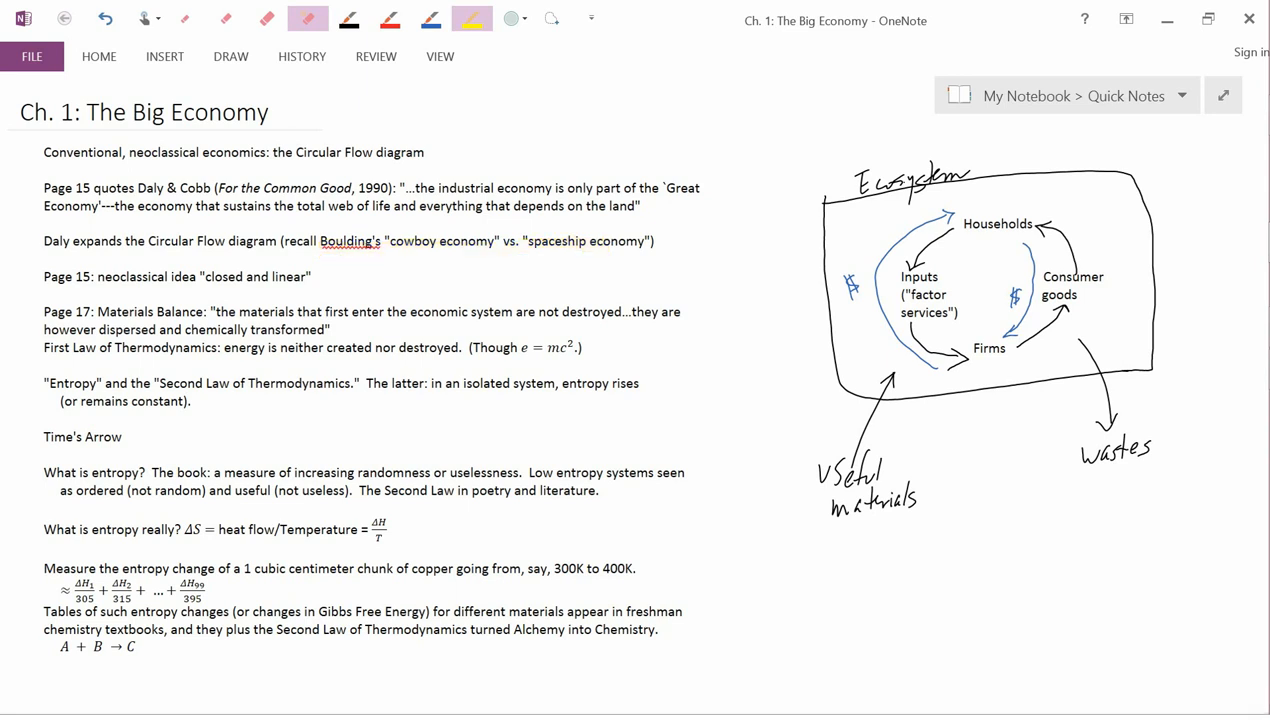
pyautogui.click(40, 288)
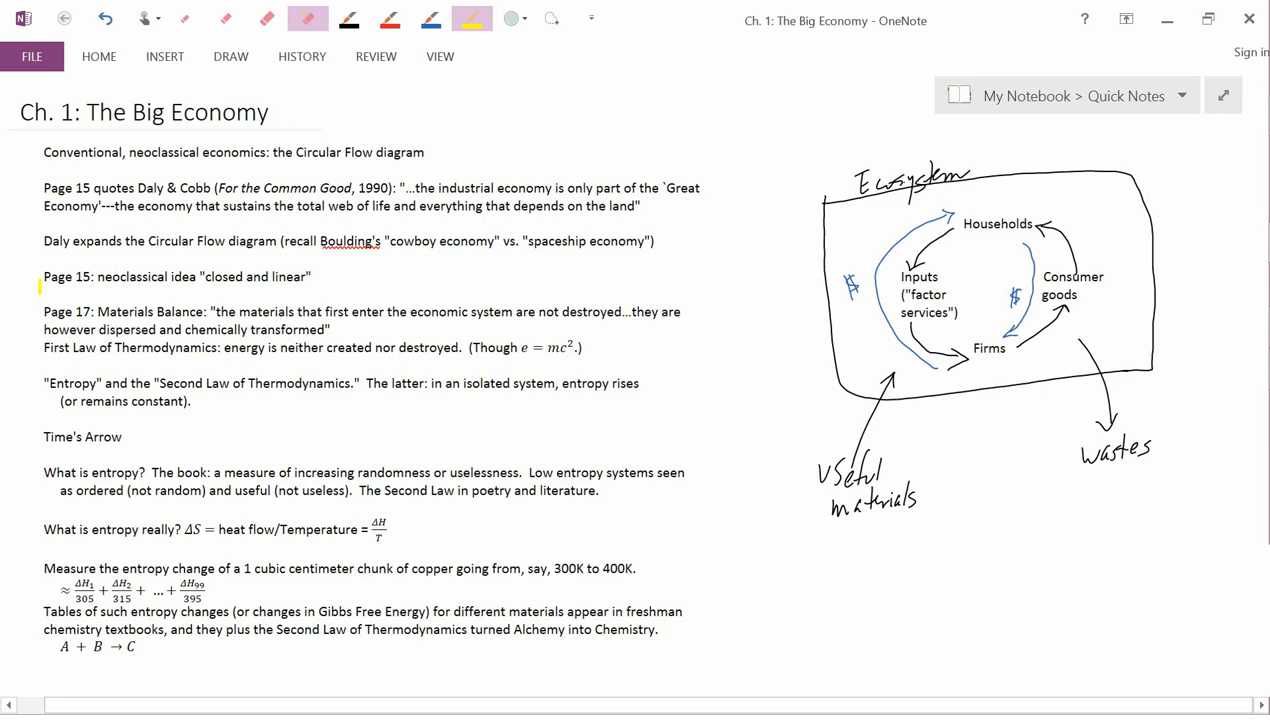
pyautogui.moveTo(44, 276); pyautogui.dragTo(312, 276)
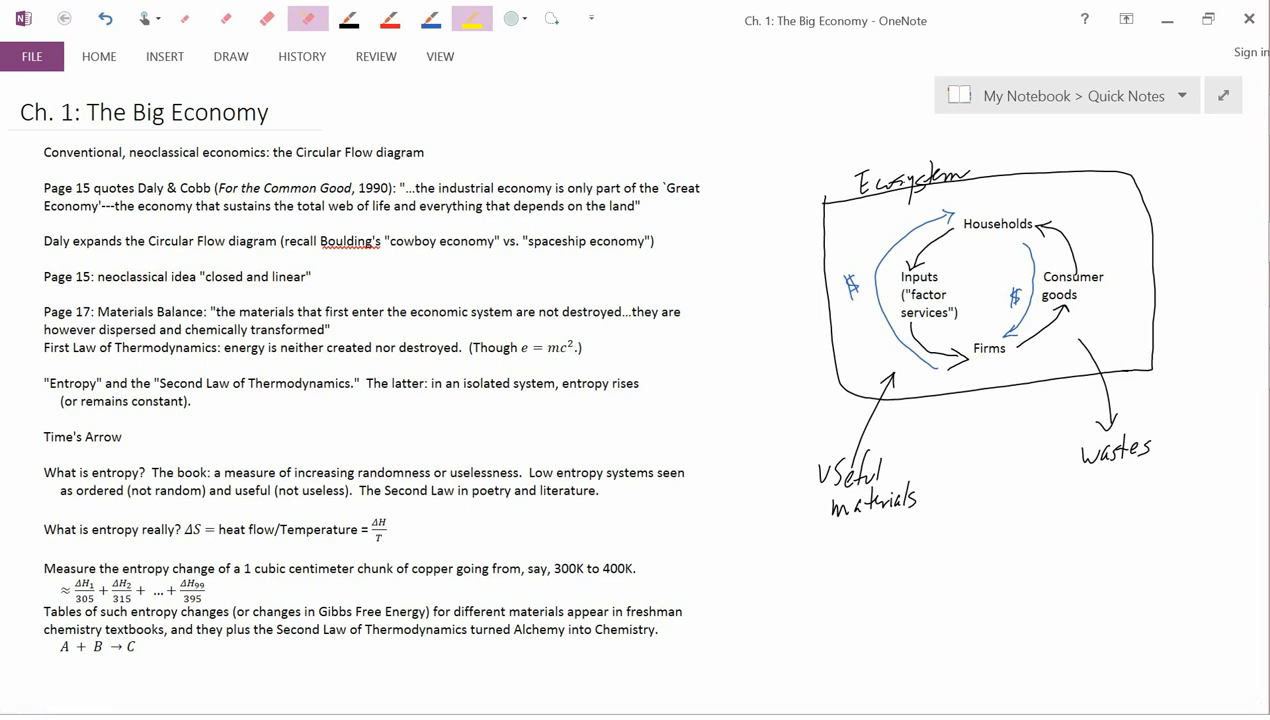
pyautogui.click(348, 18)
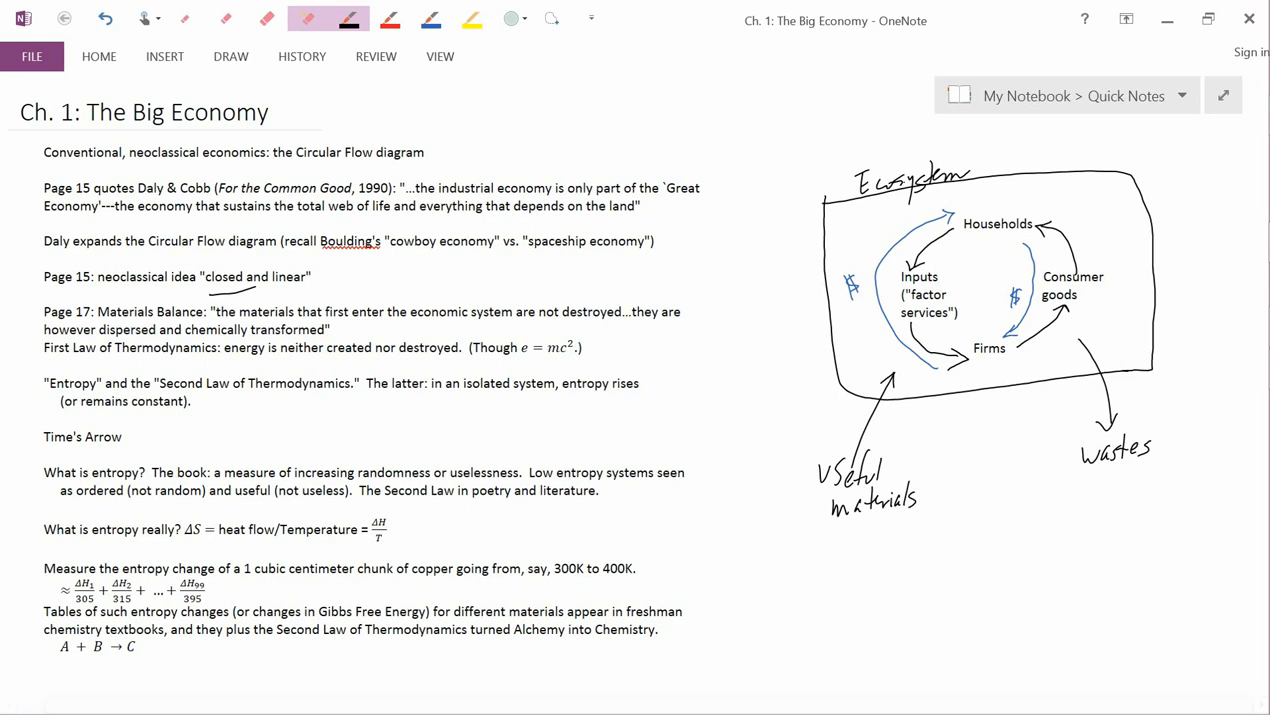
pyautogui.click(470, 18)
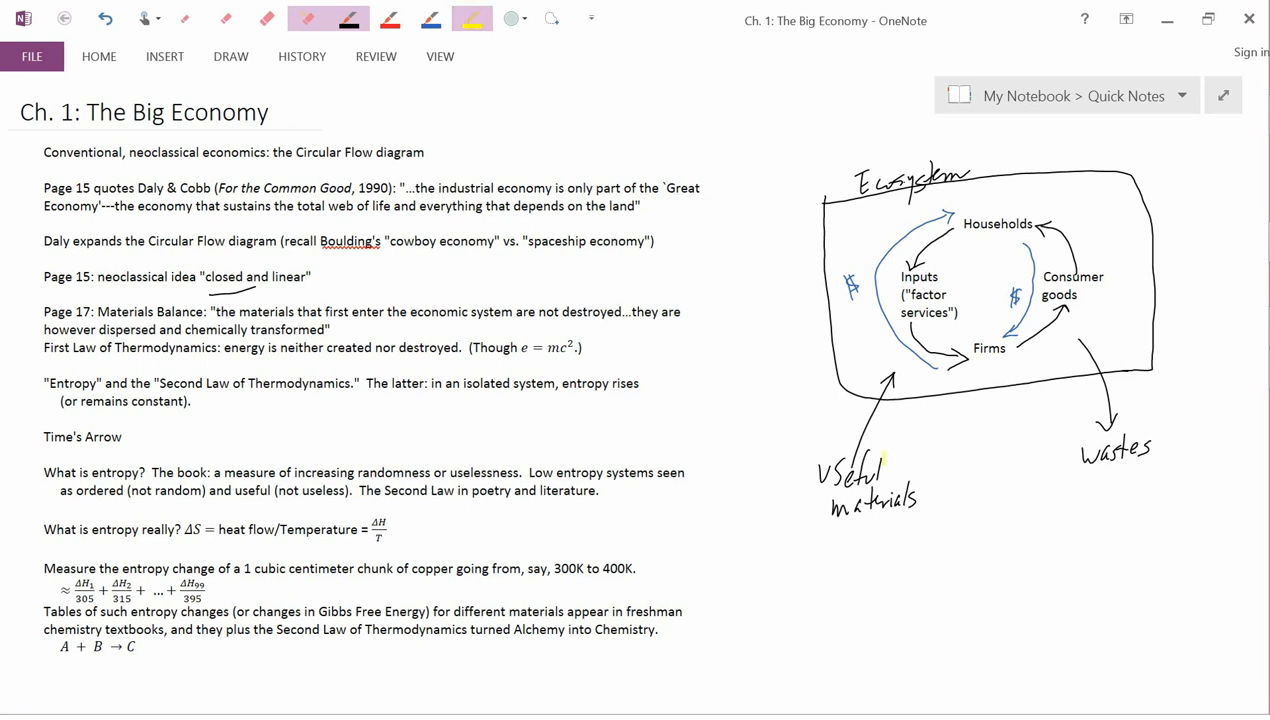
pyautogui.moveTo(820, 460); pyautogui.dragTo(900, 520)
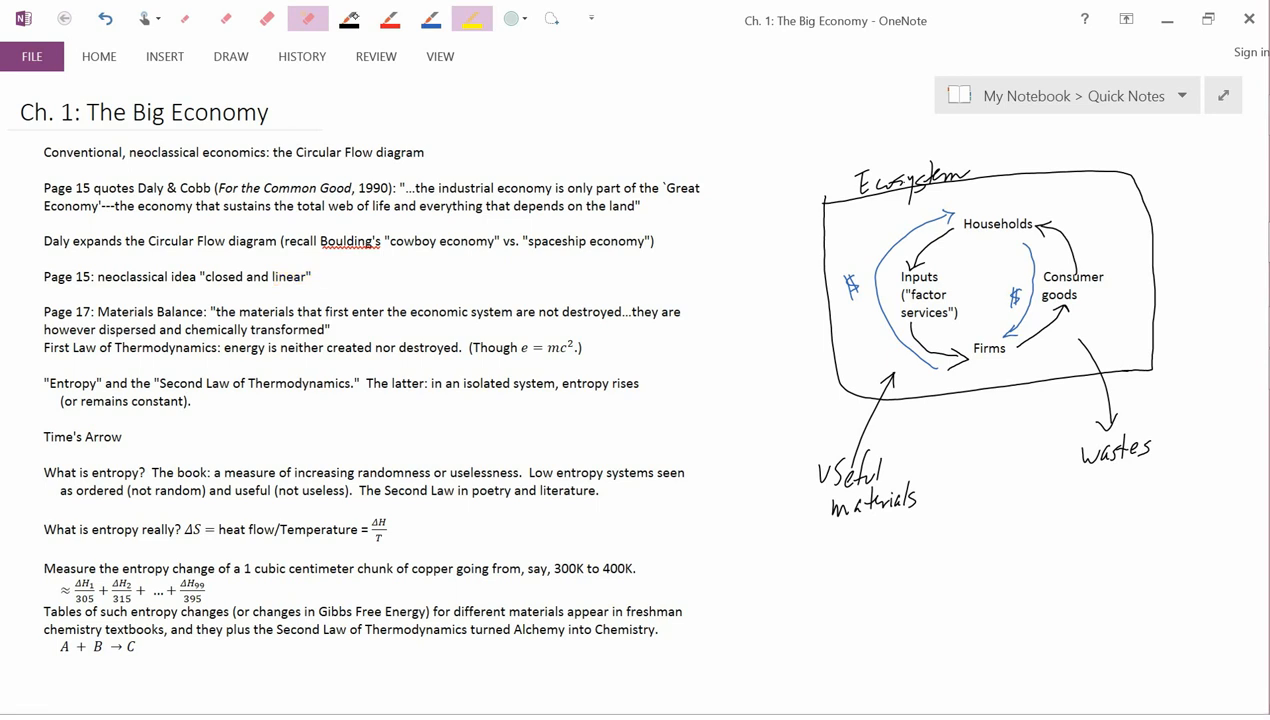
pyautogui.click(348, 18)
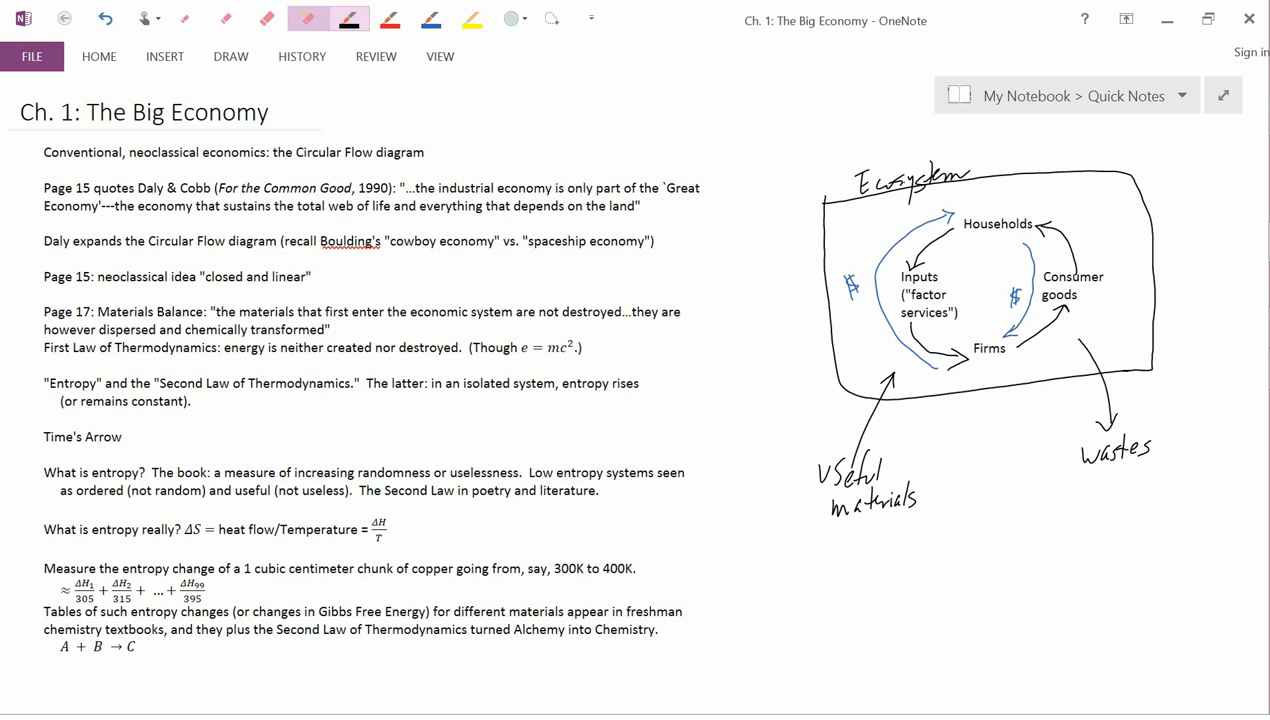
# Add a 'Solar energy' inflow arrow and circle the useful materials and wastes labels
pyautogui.moveTo(960, 460); pyautogui.dragTo(968, 384)
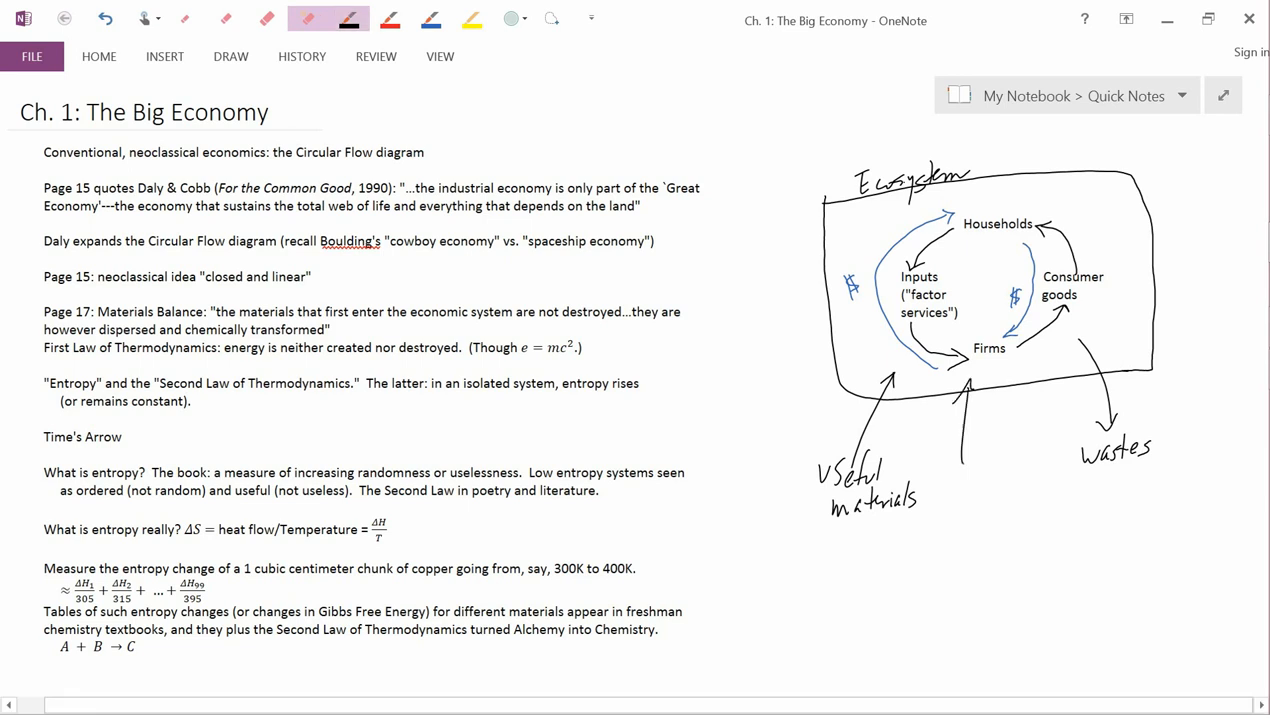
pyautogui.moveTo(960, 480); pyautogui.dragTo(996, 496)
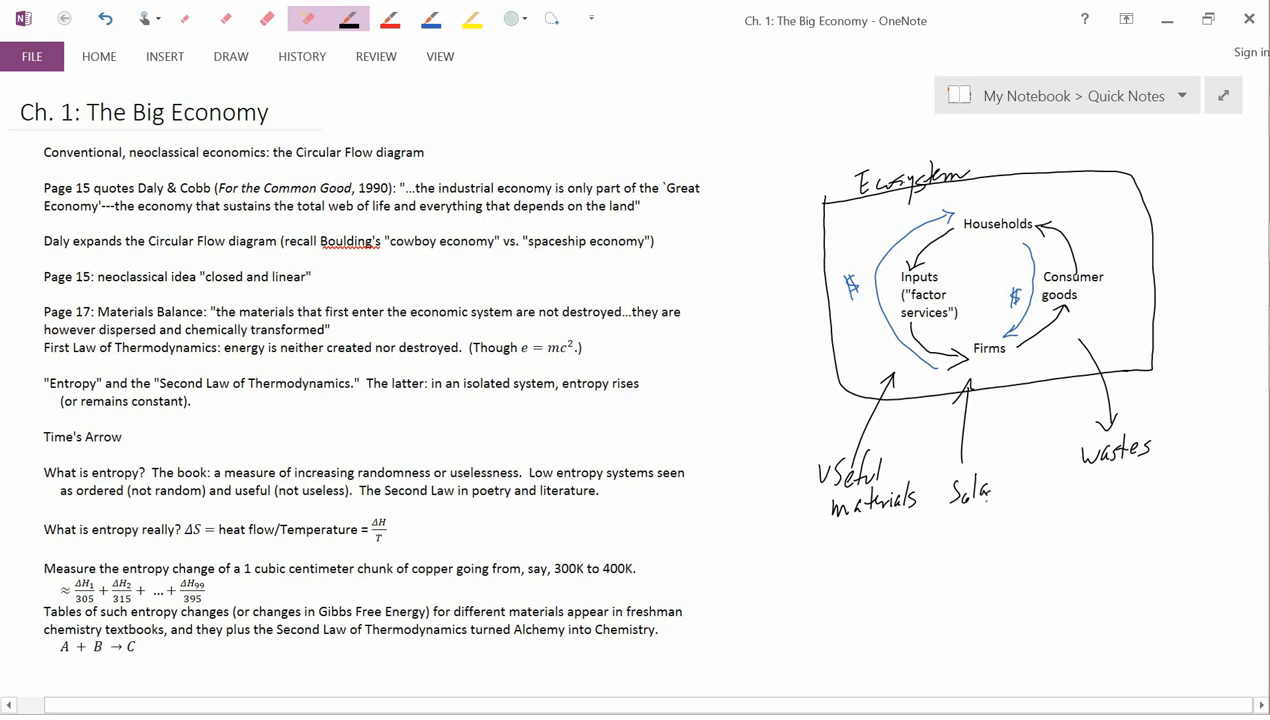
pyautogui.moveTo(944, 520); pyautogui.dragTo(984, 520)
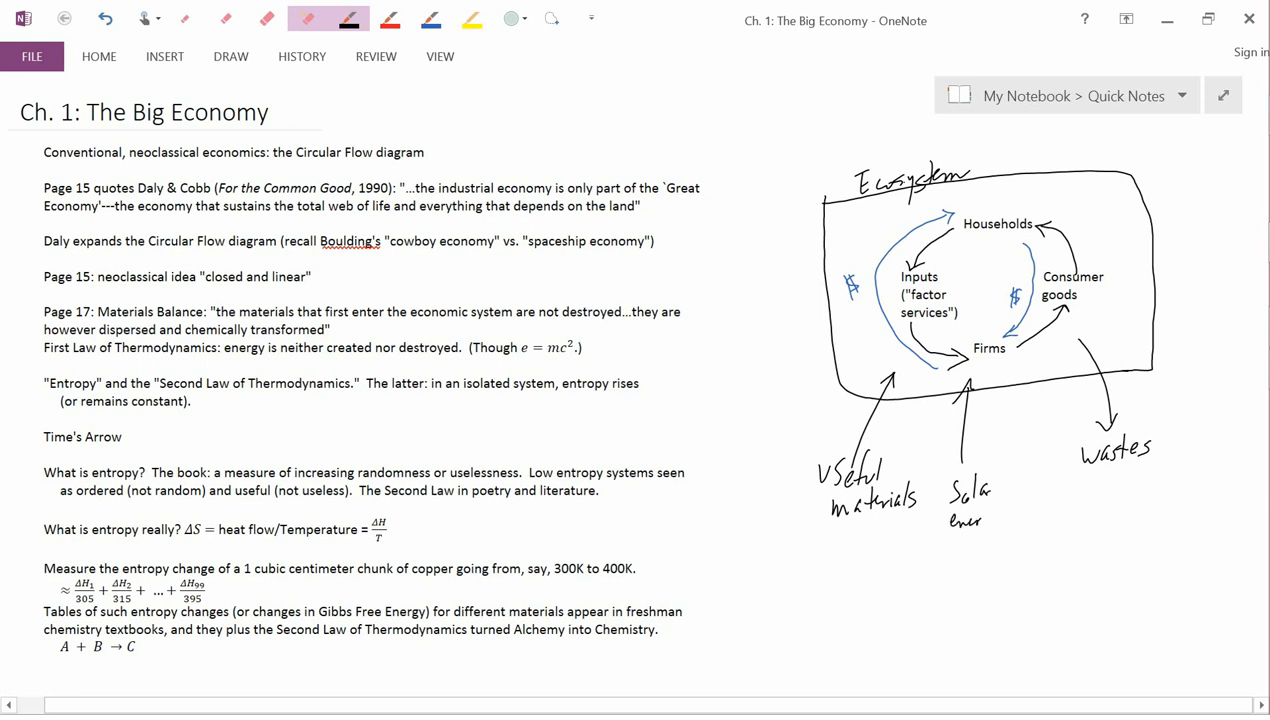
pyautogui.moveTo(964, 520); pyautogui.dragTo(990, 540)
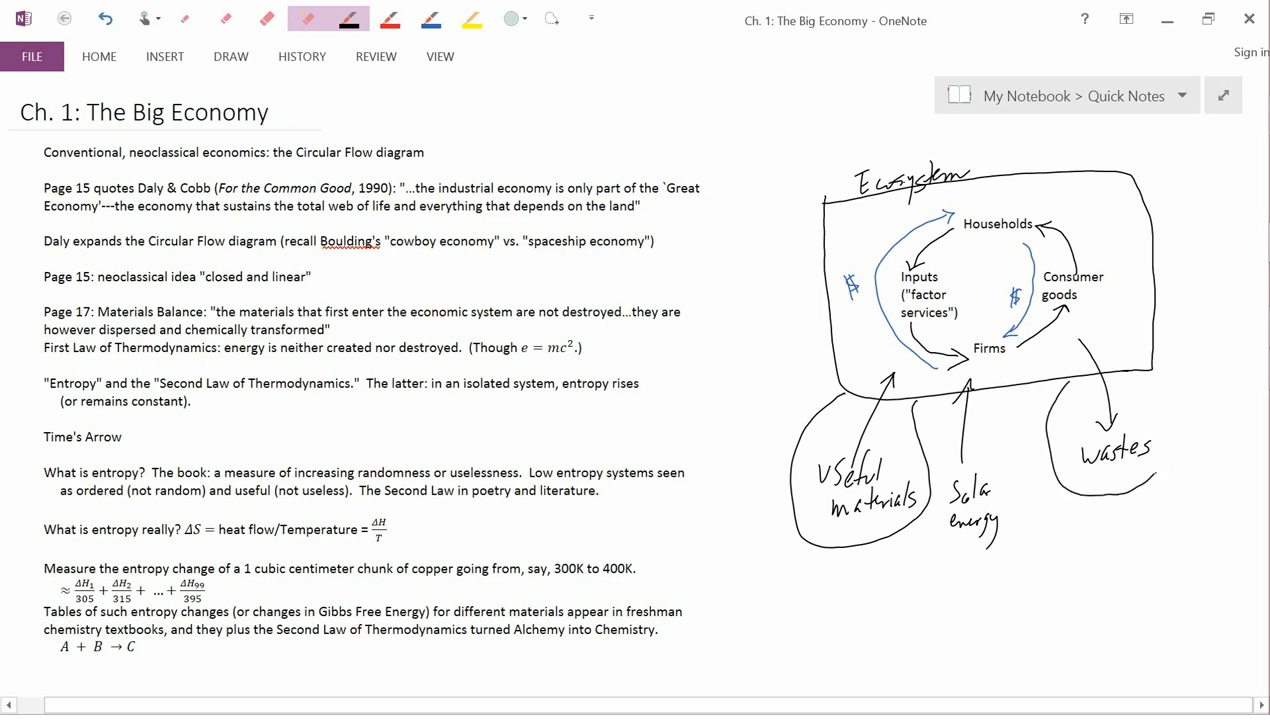
pyautogui.moveTo(1138, 380); pyautogui.dragTo(1156, 476)
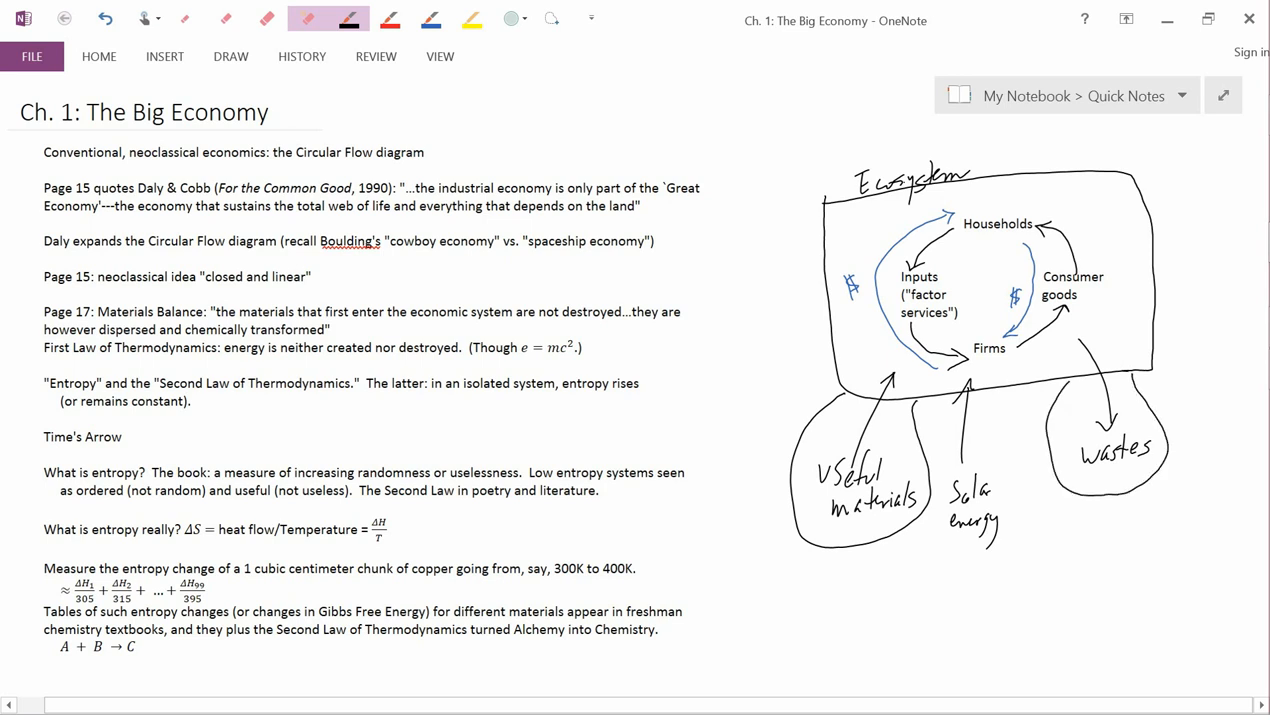
# Try the highlighter, pens and eraser on the Draw tab, ending on the black pen
pyautogui.click(266, 18)
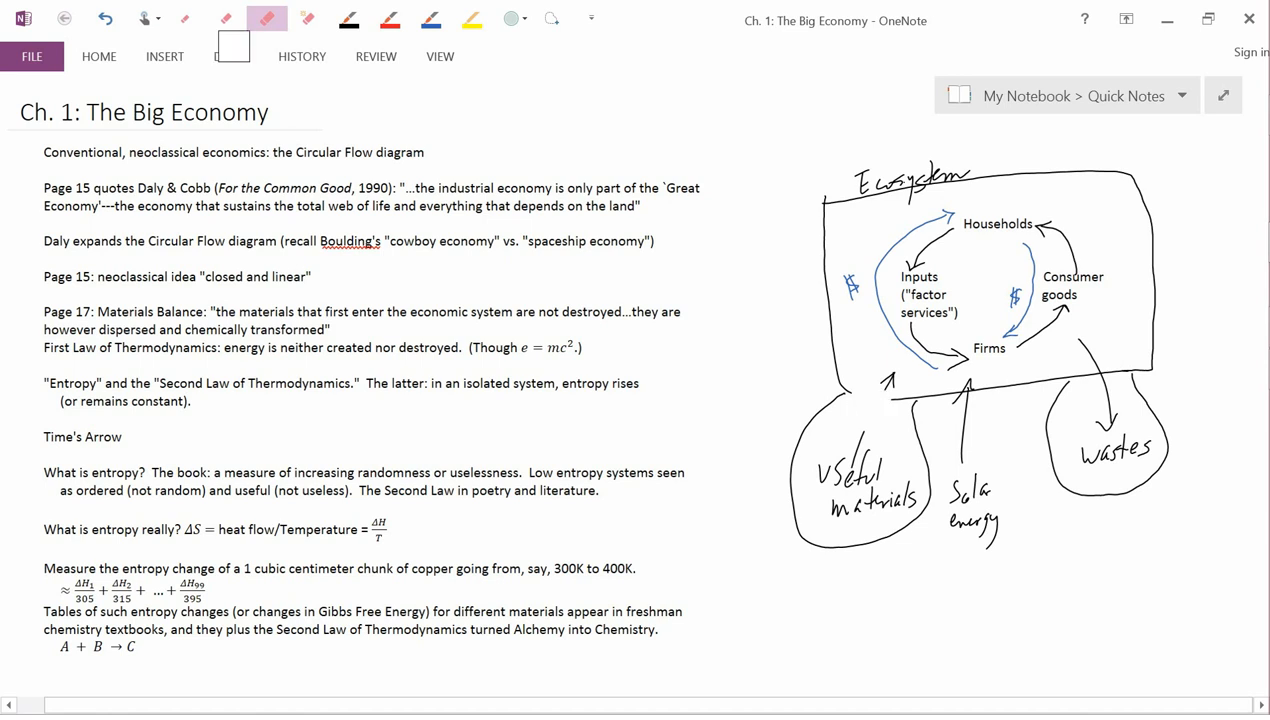
pyautogui.click(184, 18)
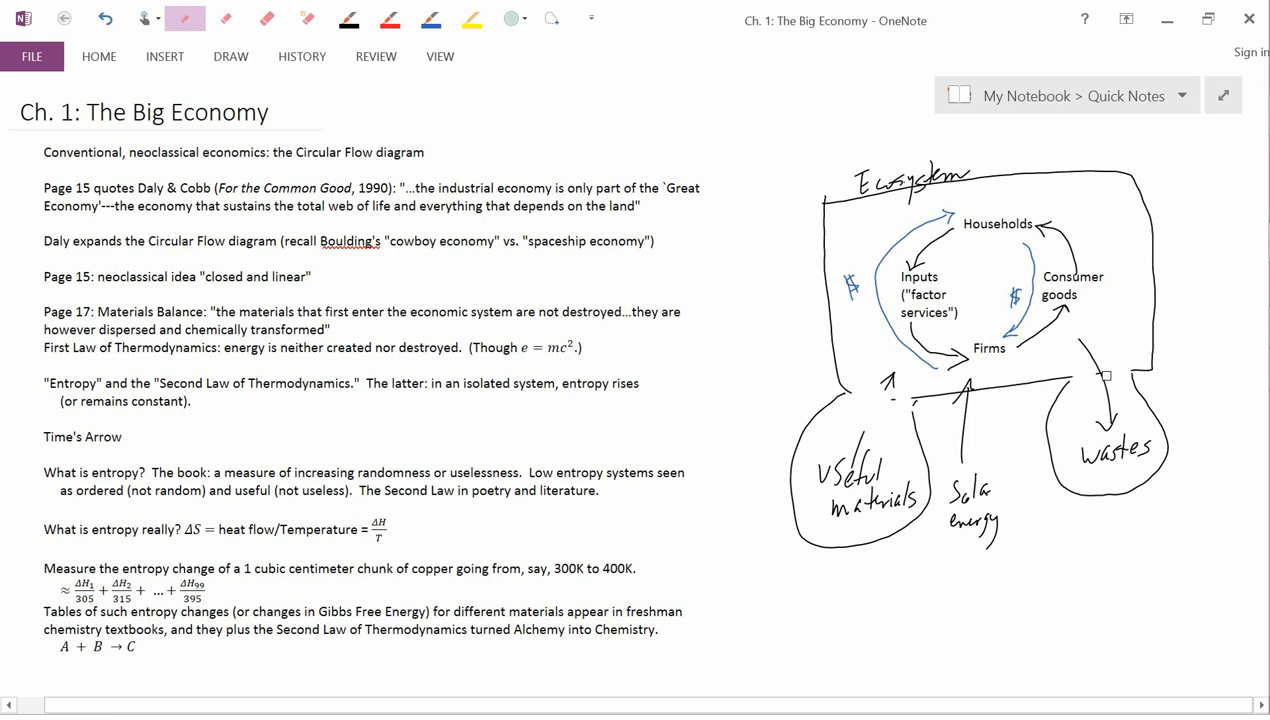
pyautogui.click(348, 18)
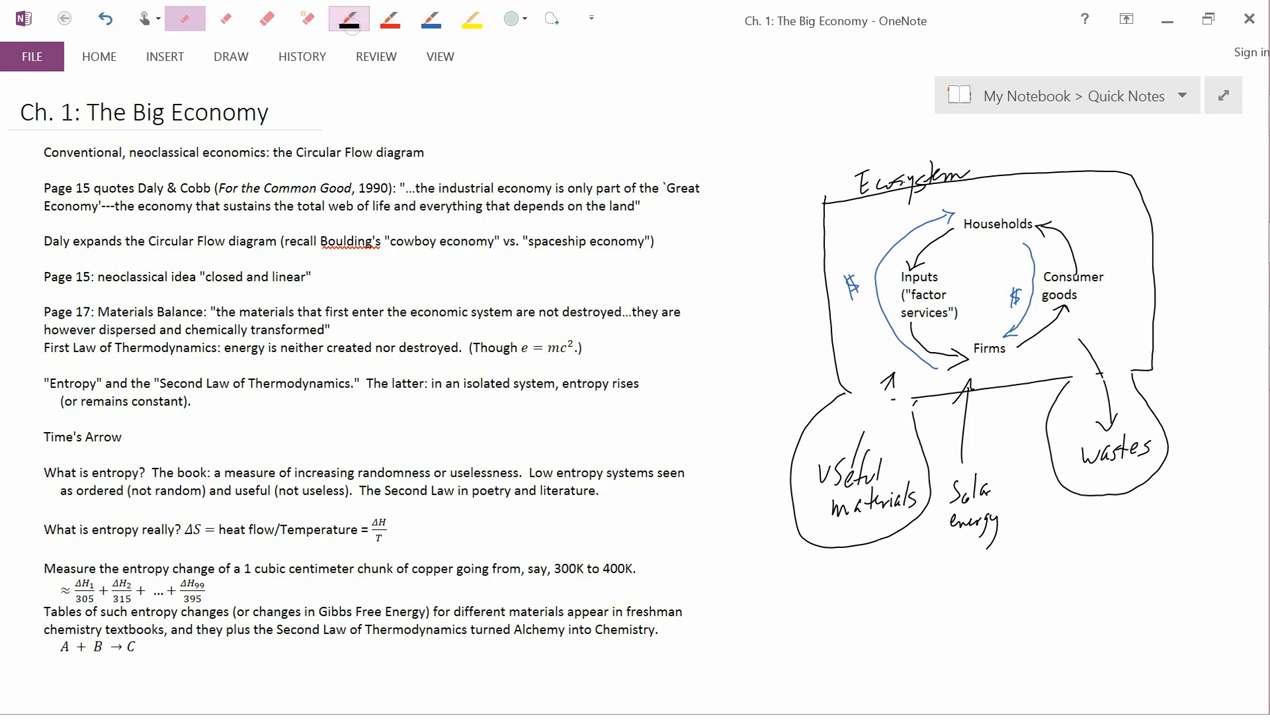
pyautogui.click(348, 18)
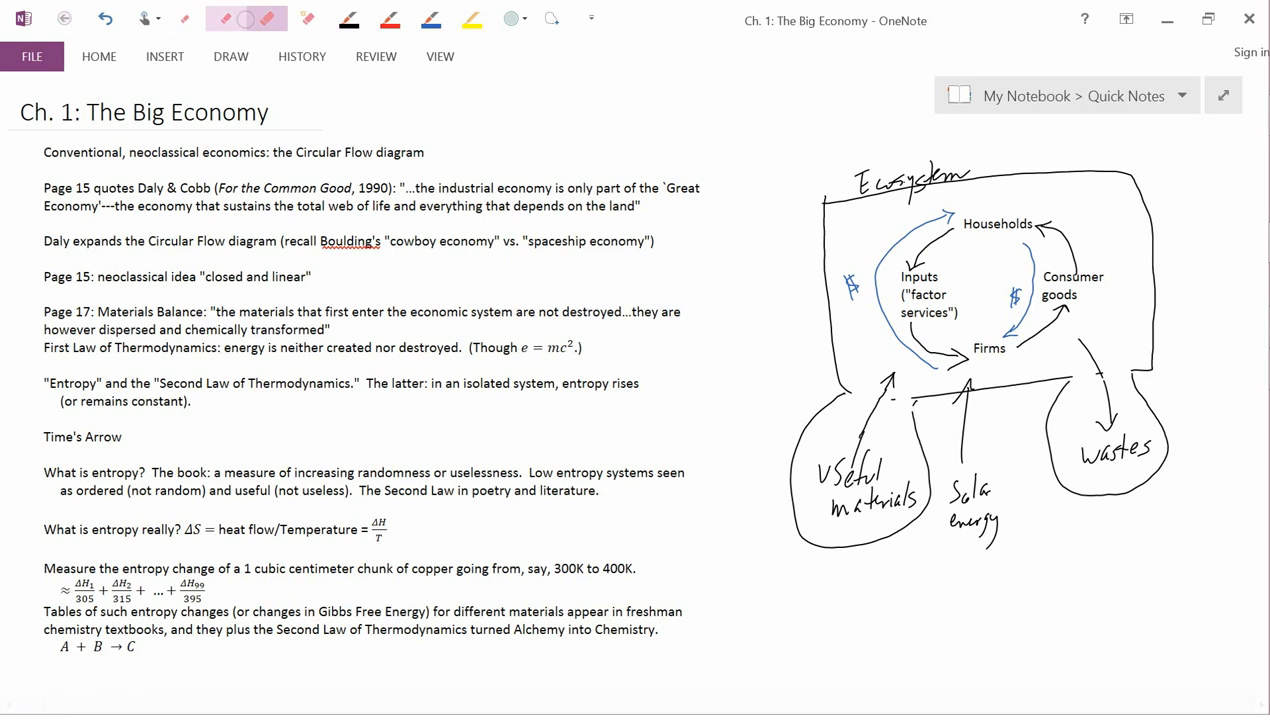
pyautogui.click(268, 18)
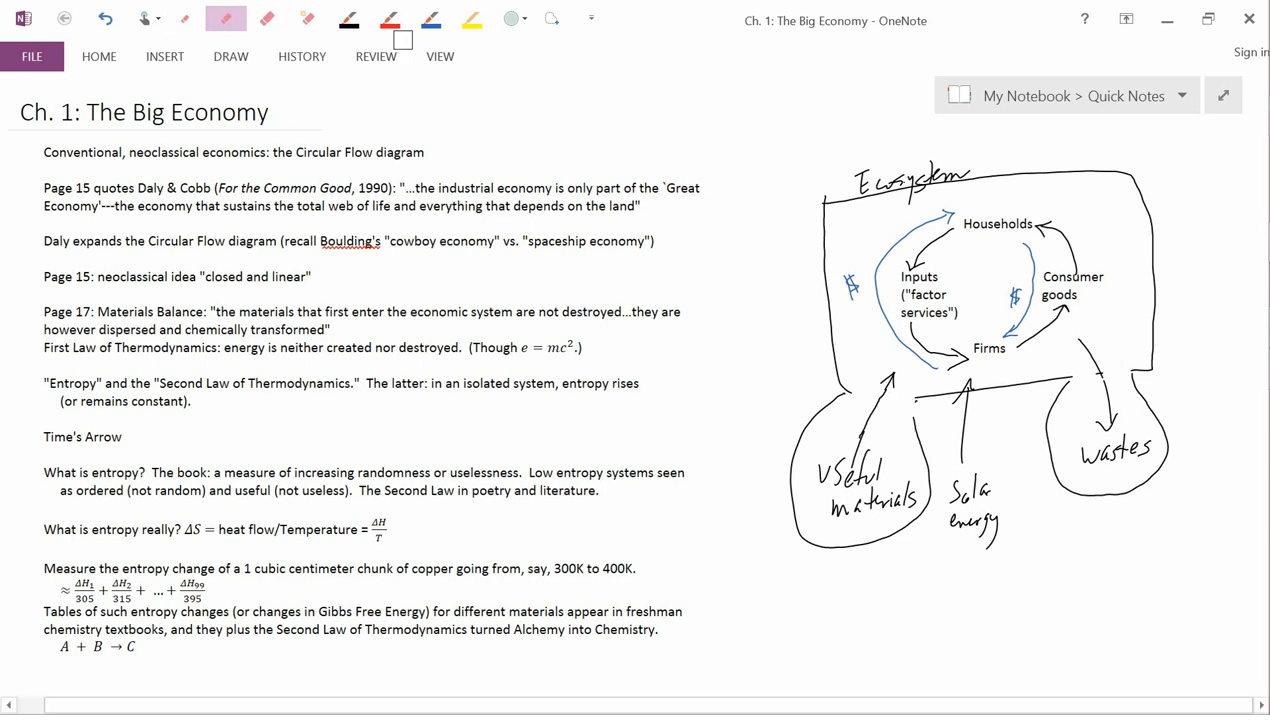
pyautogui.click(348, 18)
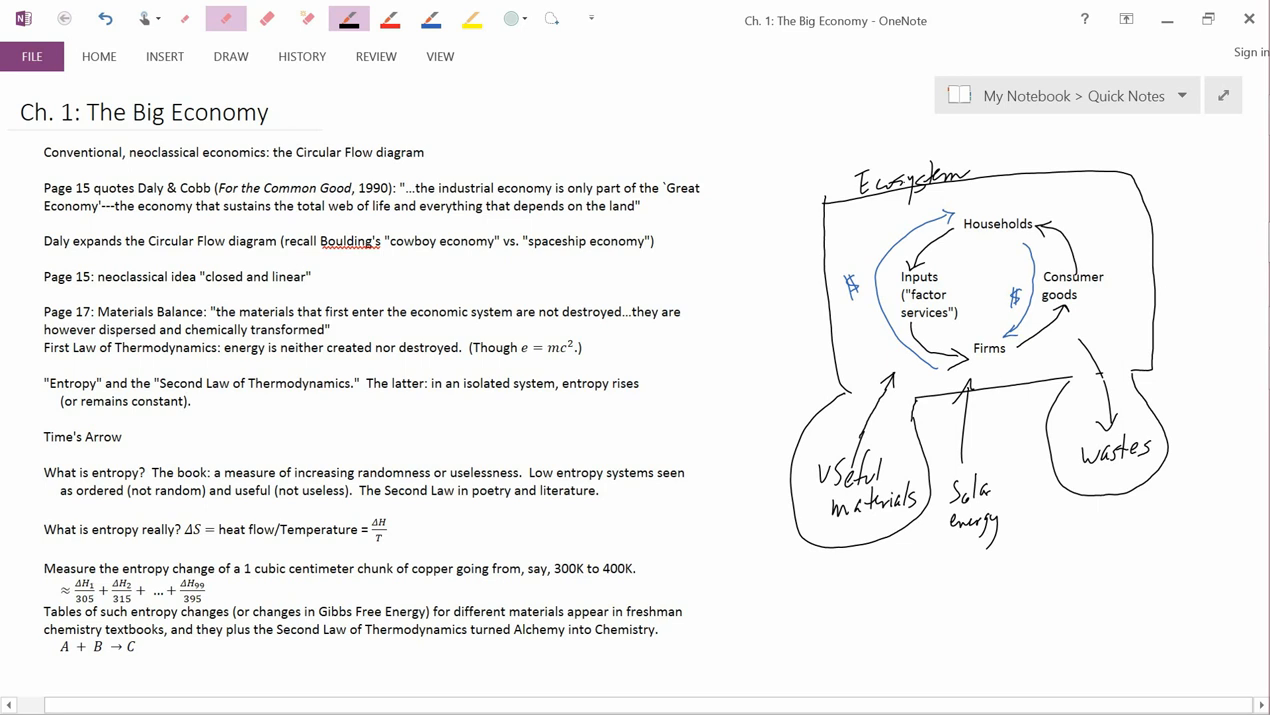
# Draw an arrow down from 'wastes' to a handwritten 'Waste heat' label
pyautogui.moveTo(1104, 486); pyautogui.dragTo(1104, 524)
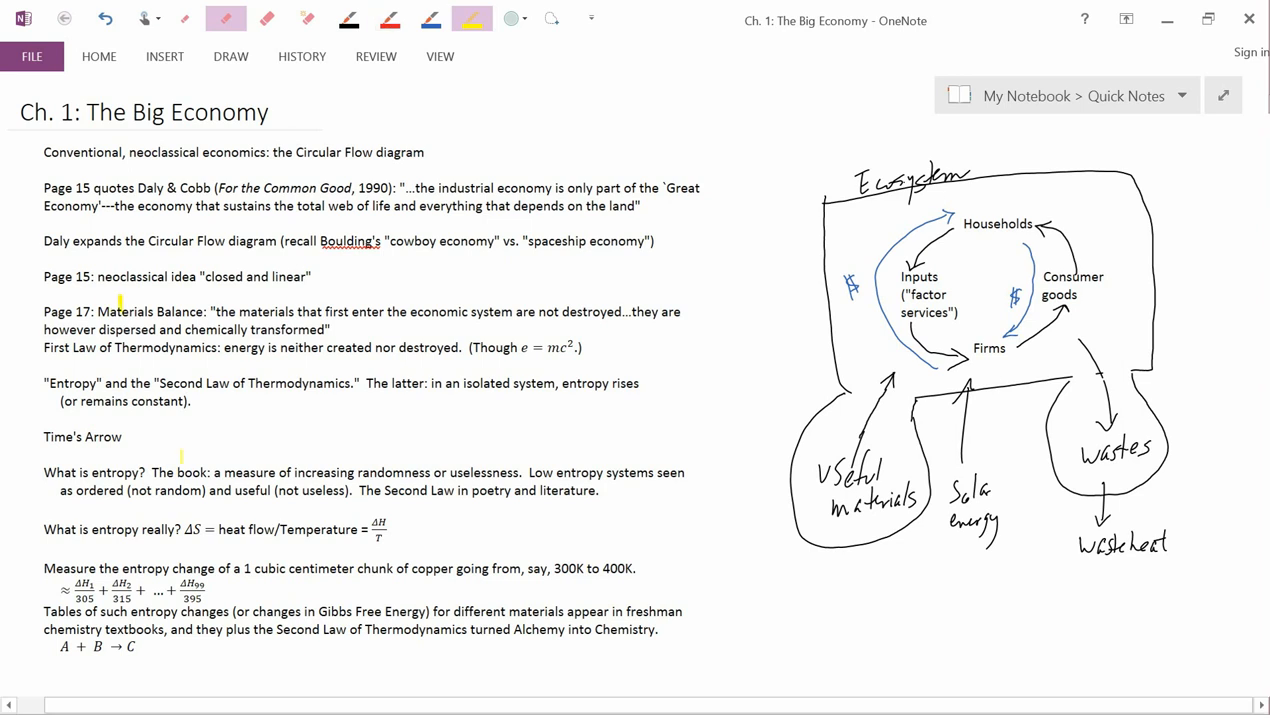
# Erase the stray yellow highlighter strokes on the Materials Balance and entropy lines
pyautogui.moveTo(100, 312); pyautogui.dragTo(210, 330)
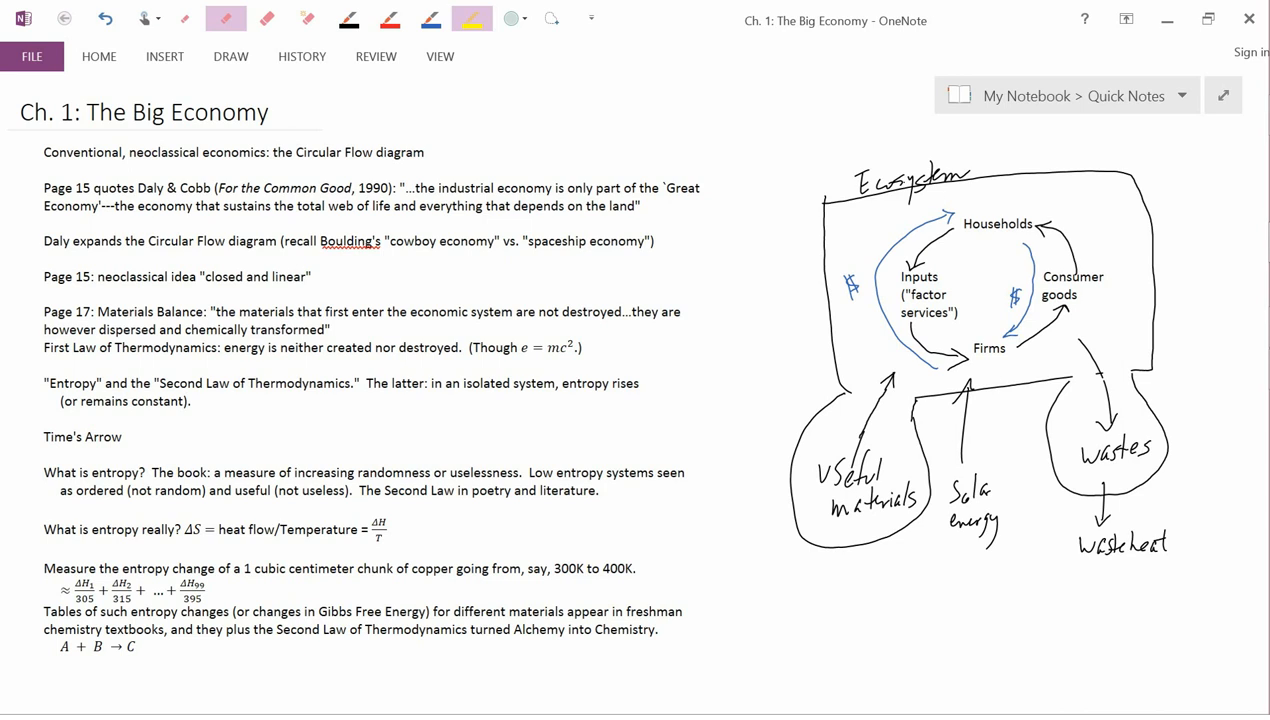
# Draw a blue arrowhead on the left side of the Households–Firms loop near Inputs
pyautogui.moveTo(430, 384); pyautogui.dragTo(494, 384)
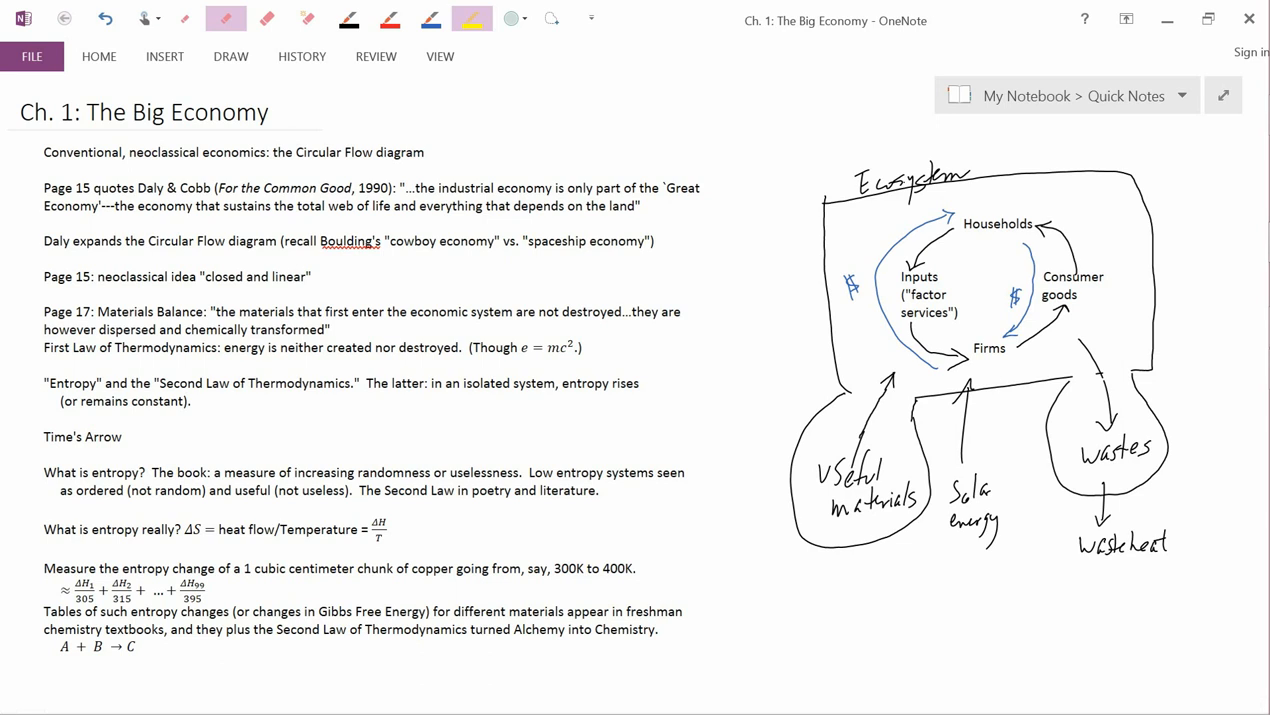
pyautogui.click(348, 18)
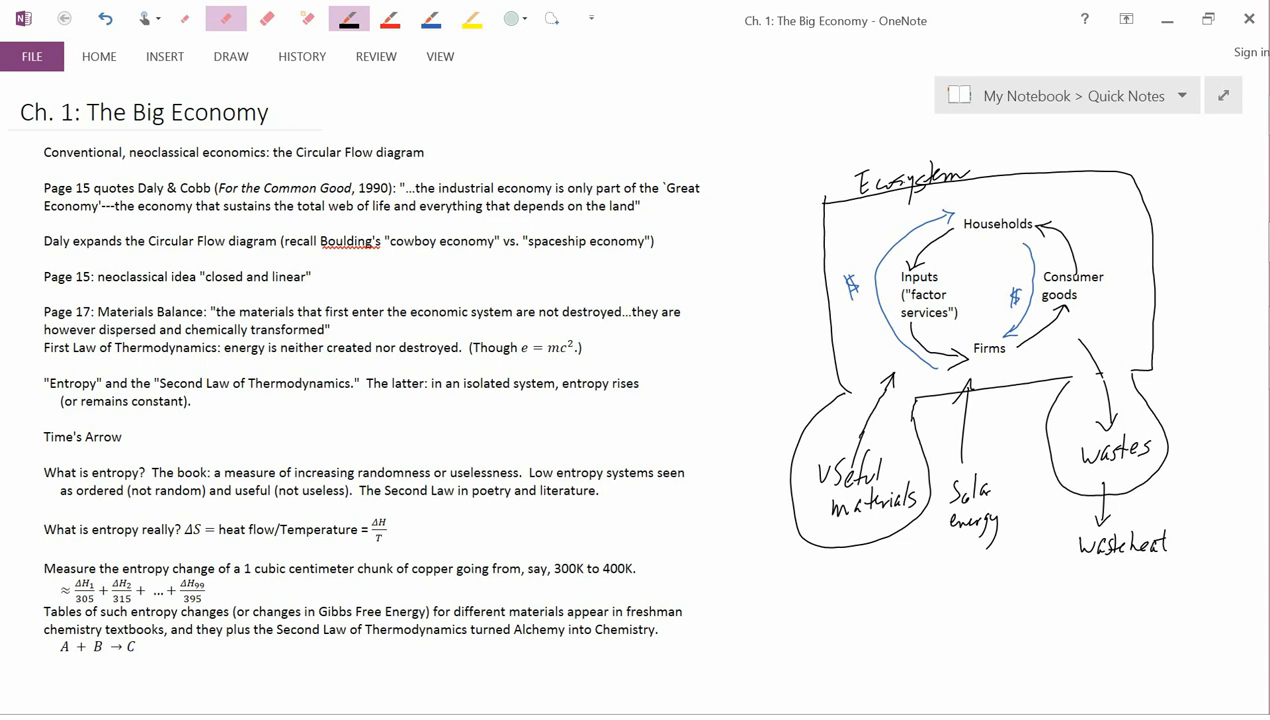
pyautogui.click(470, 20)
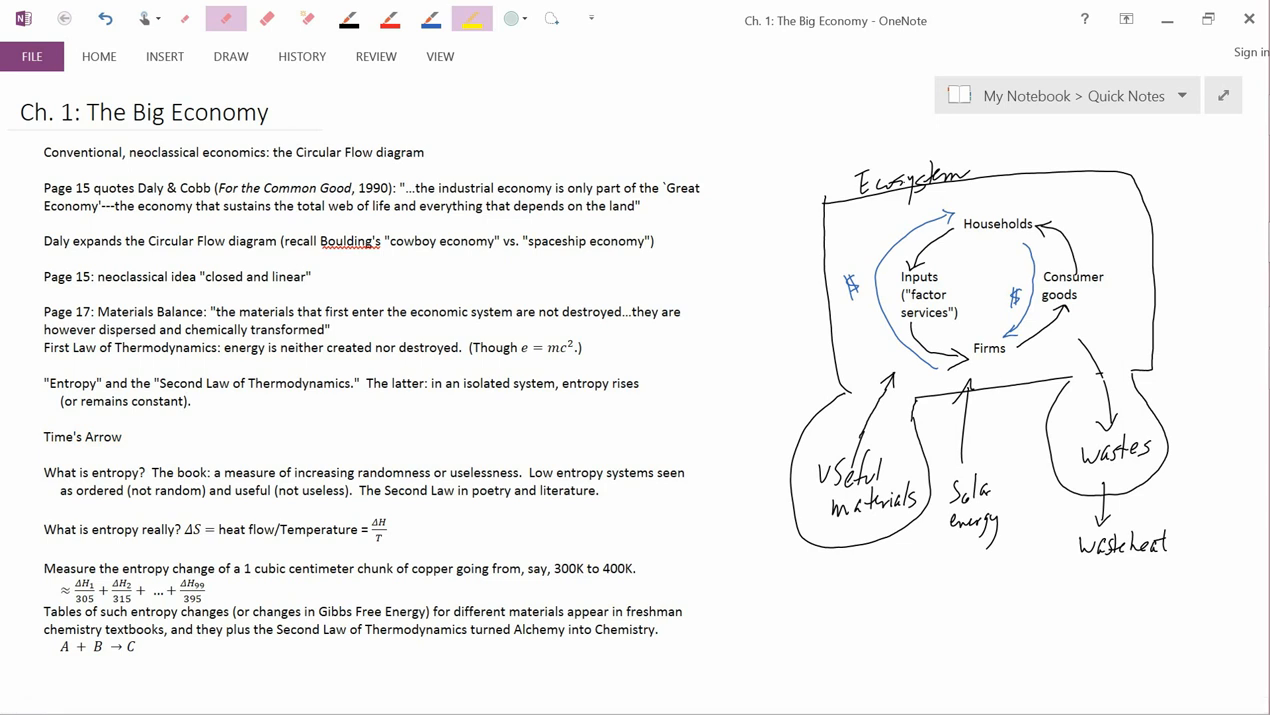
pyautogui.click(348, 18)
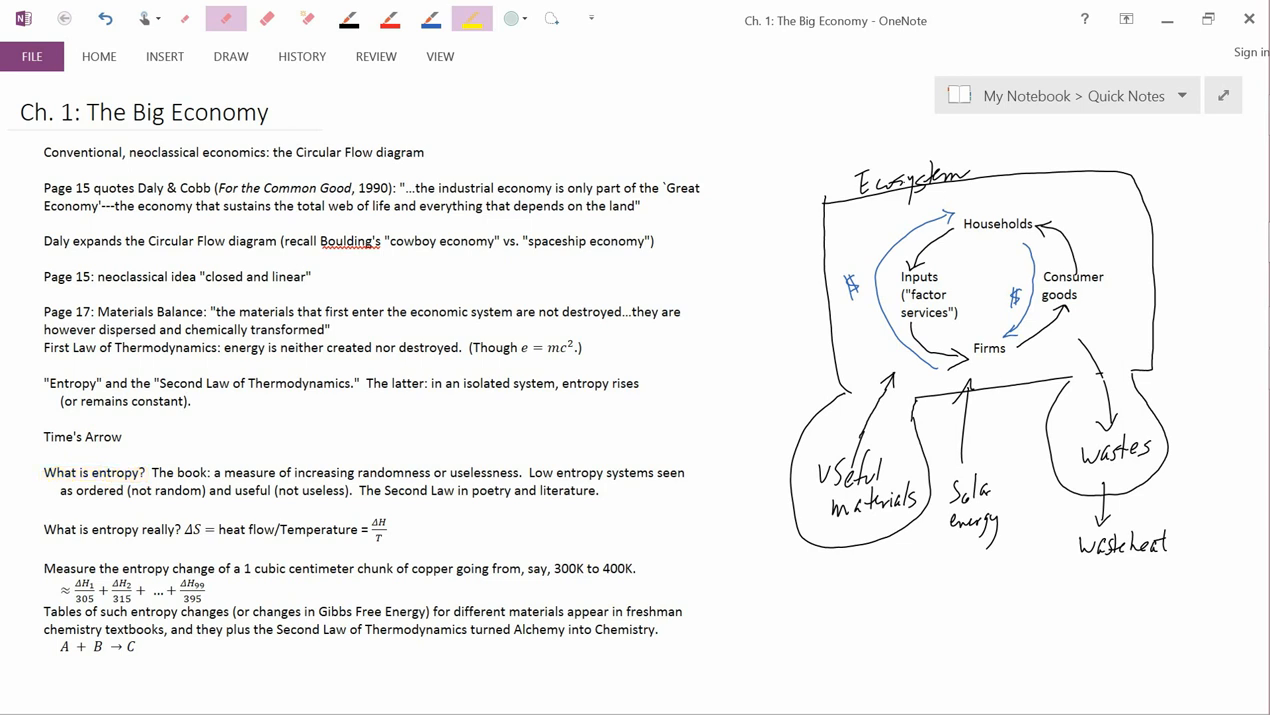
# Move the yellow highlight from the entropy definition phrase onto the word 'poetry'
pyautogui.moveTo(228, 472); pyautogui.dragTo(352, 472)
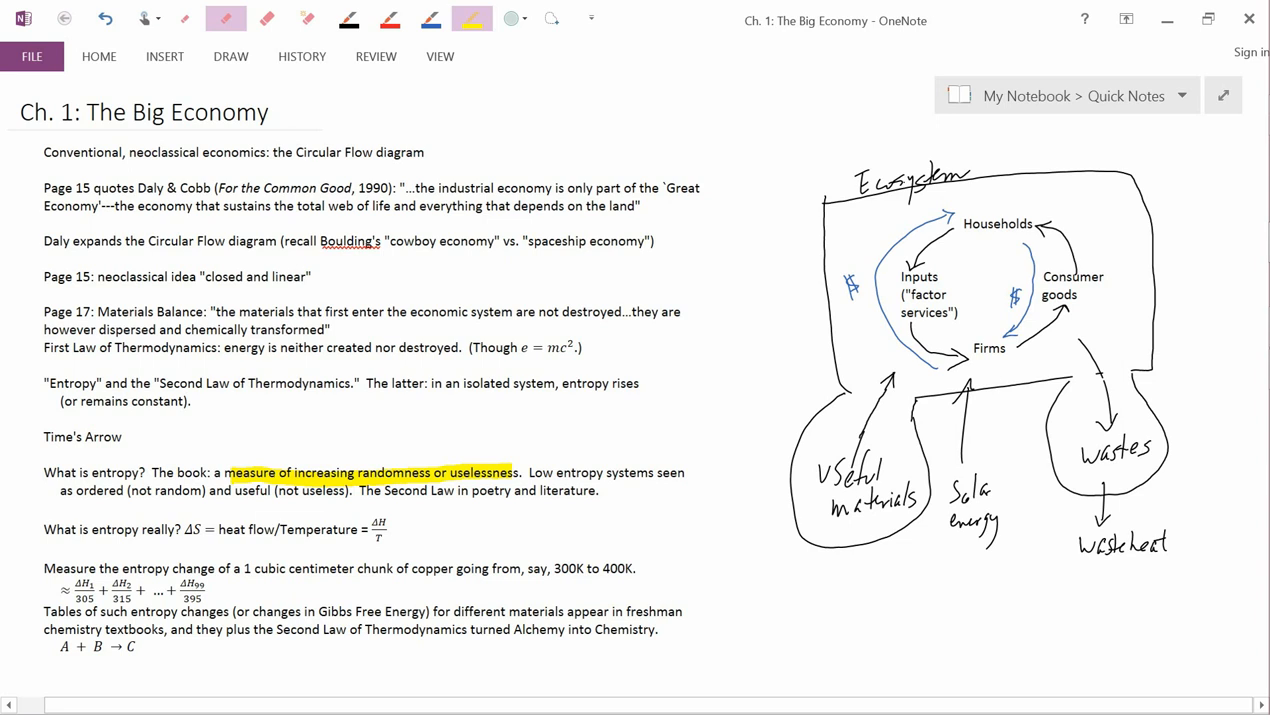
pyautogui.moveTo(520, 472); pyautogui.dragTo(684, 472)
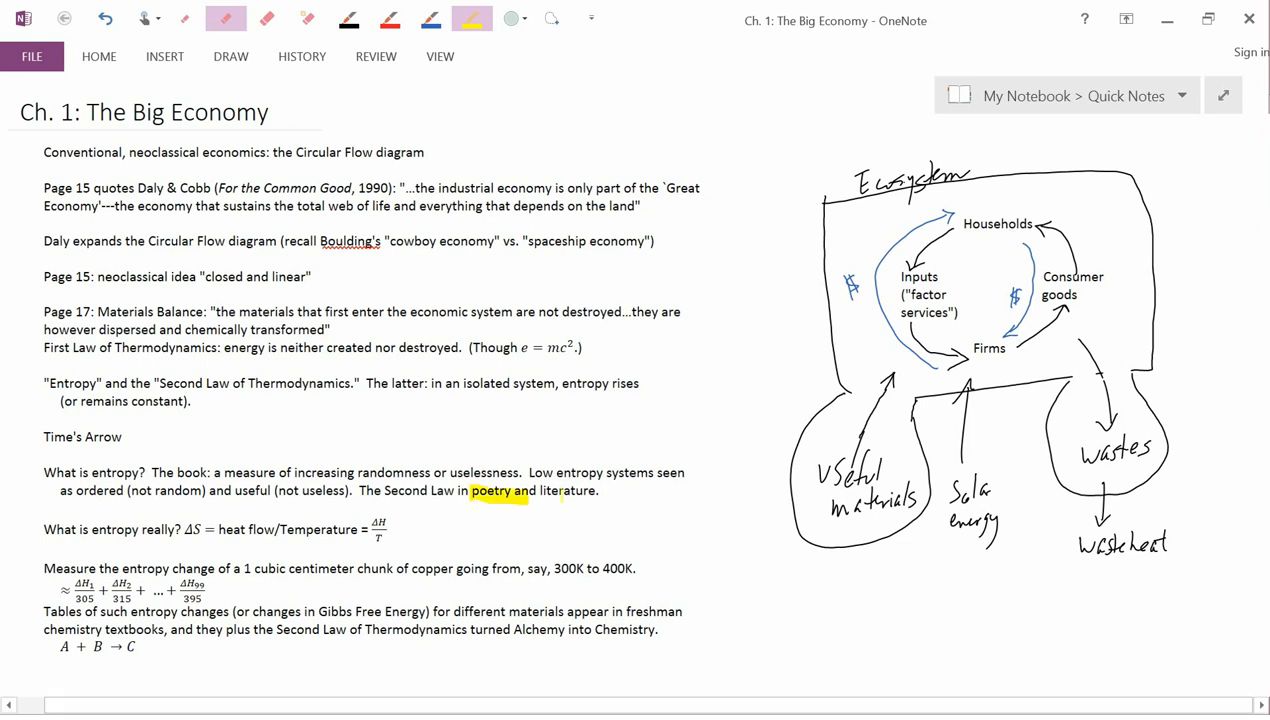
# Clear the 'poetry' highlight and highlight the 'Useful materials' bubble and its arrow to Firms
pyautogui.moveTo(504, 492); pyautogui.dragTo(600, 492)
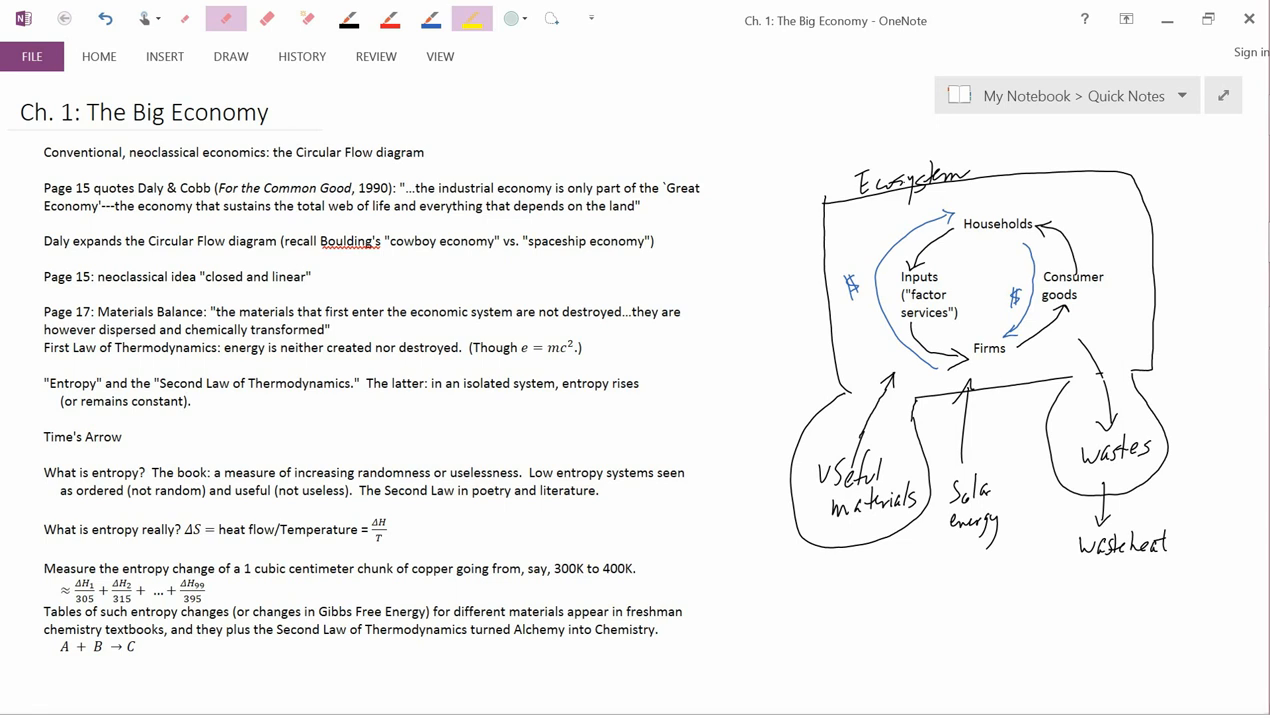
pyautogui.moveTo(820, 460); pyautogui.dragTo(904, 510)
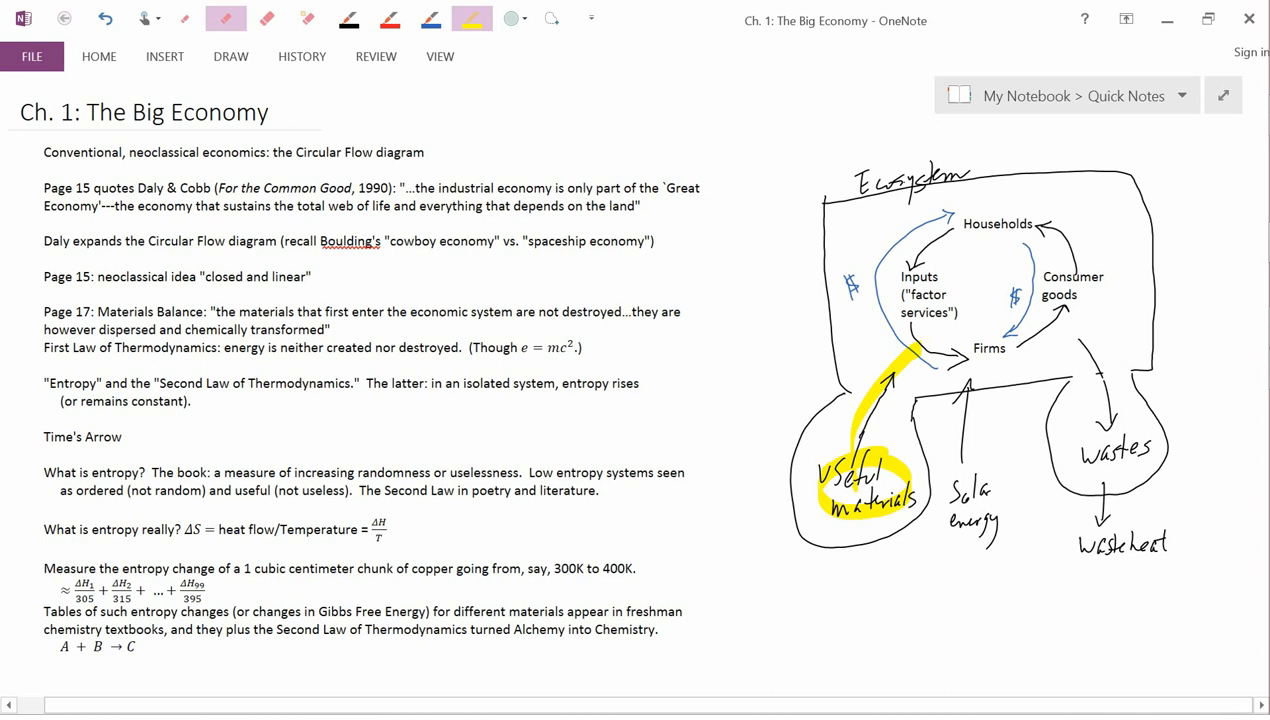
# Remove the 'Useful materials' highlight and switch from the highlighter to the black pen
pyautogui.moveTo(1090, 336); pyautogui.dragTo(1110, 460)
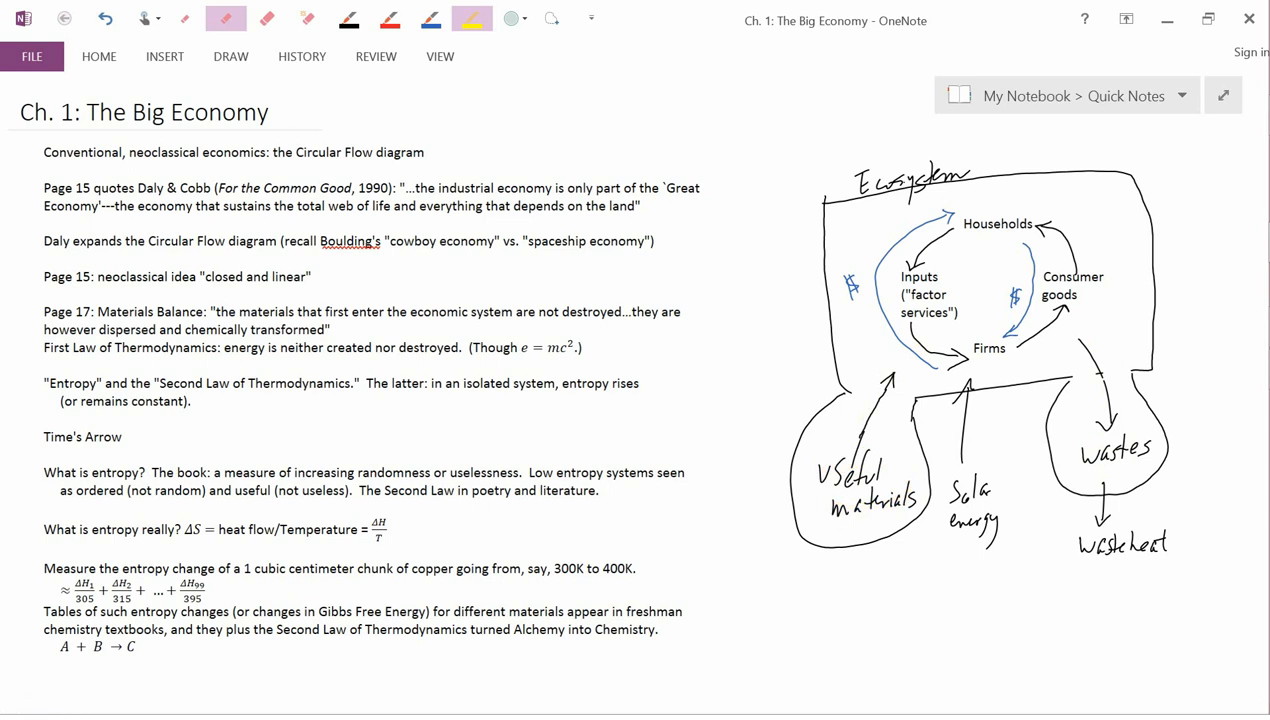
pyautogui.click(348, 18)
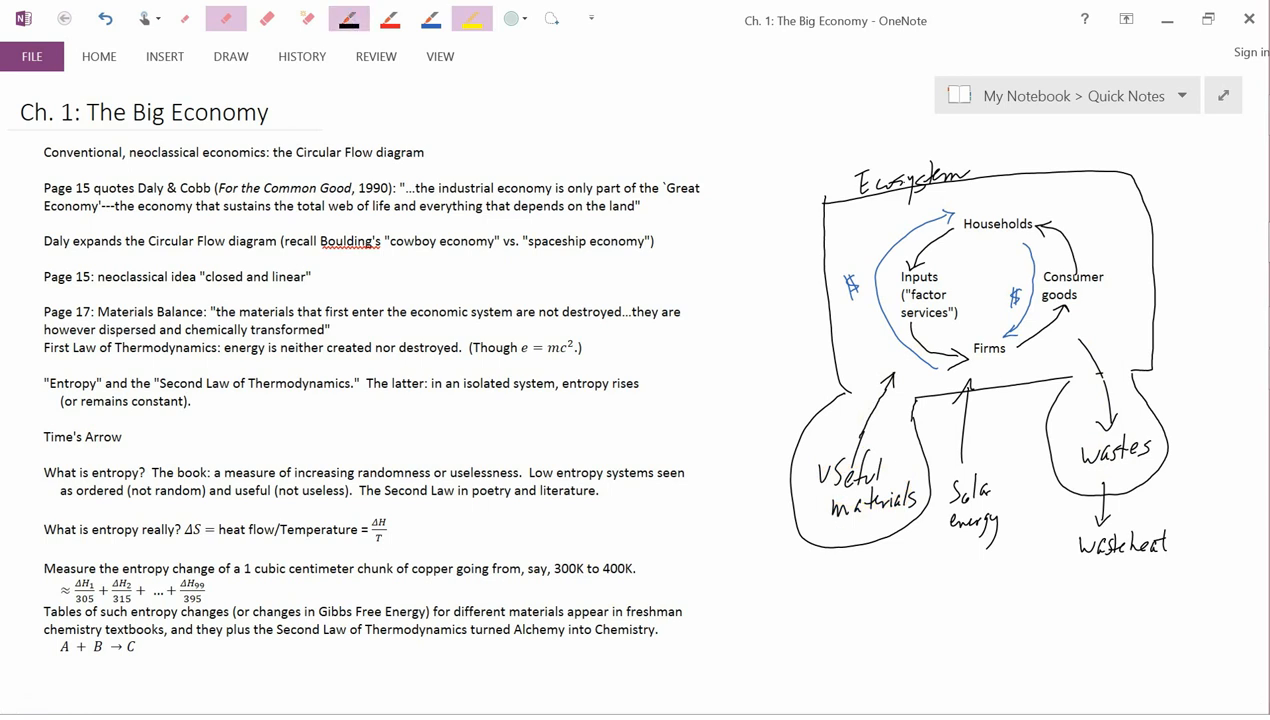
pyautogui.click(472, 18)
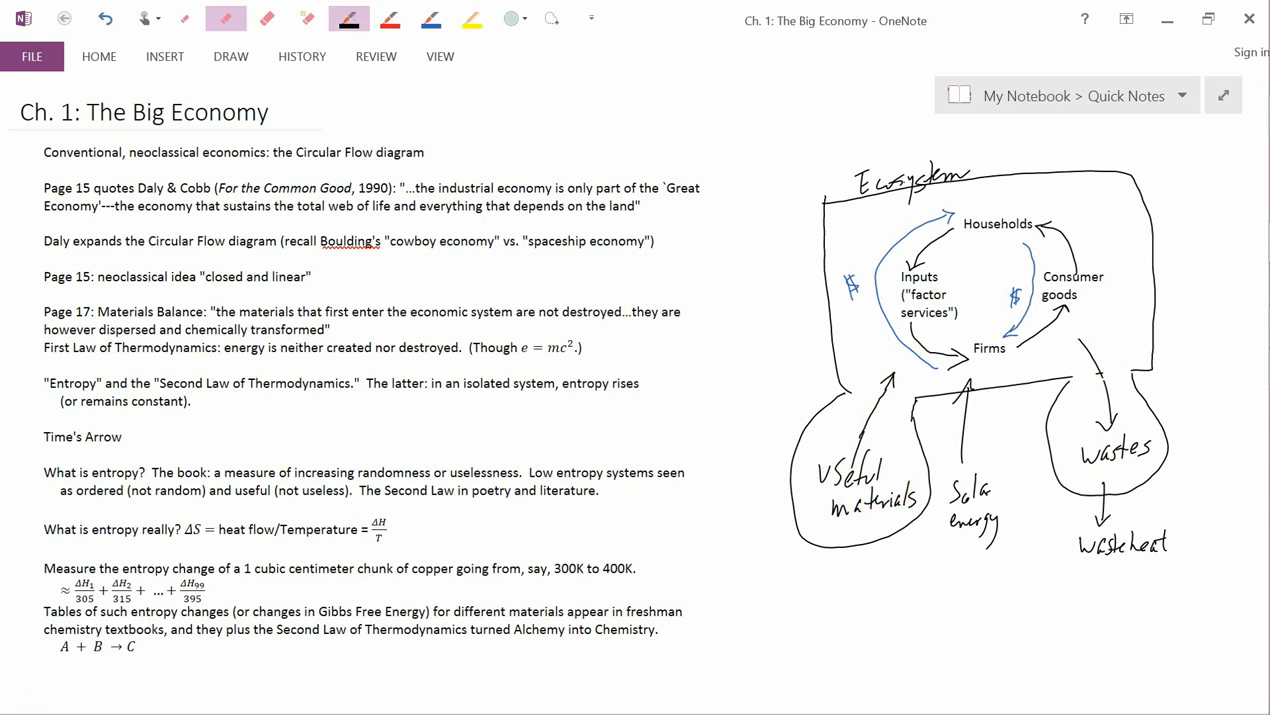